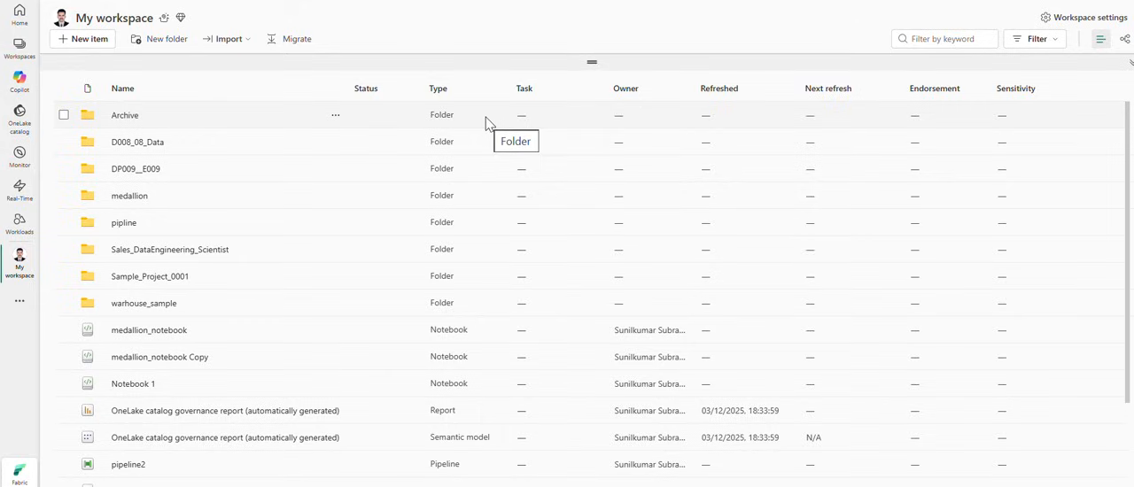
{"action": "mouse_move", "coordinate": [423, 107]}
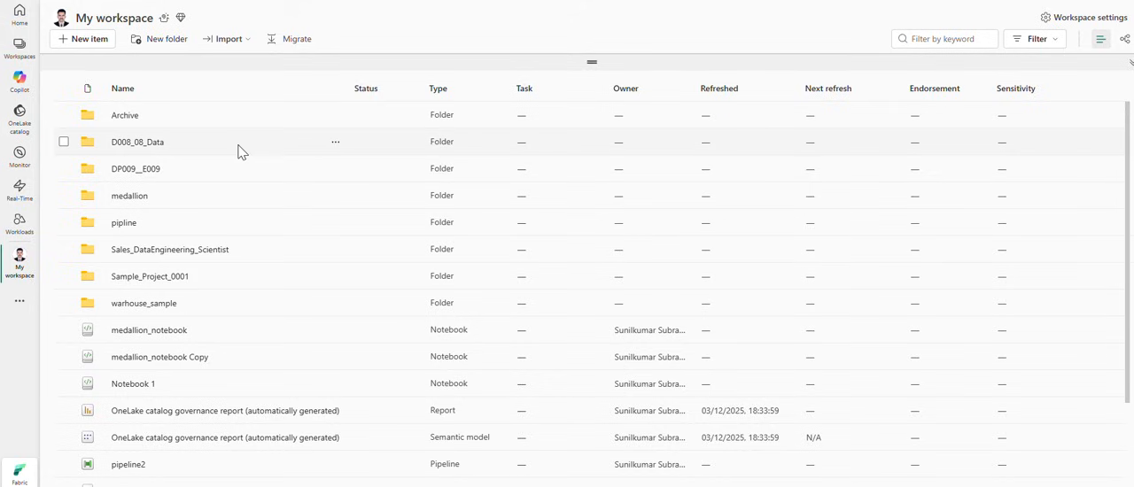
Step: Create a folder named weather_proj_001 in My workspace and open it
{"action": "left_click", "coordinate": [167, 39]}
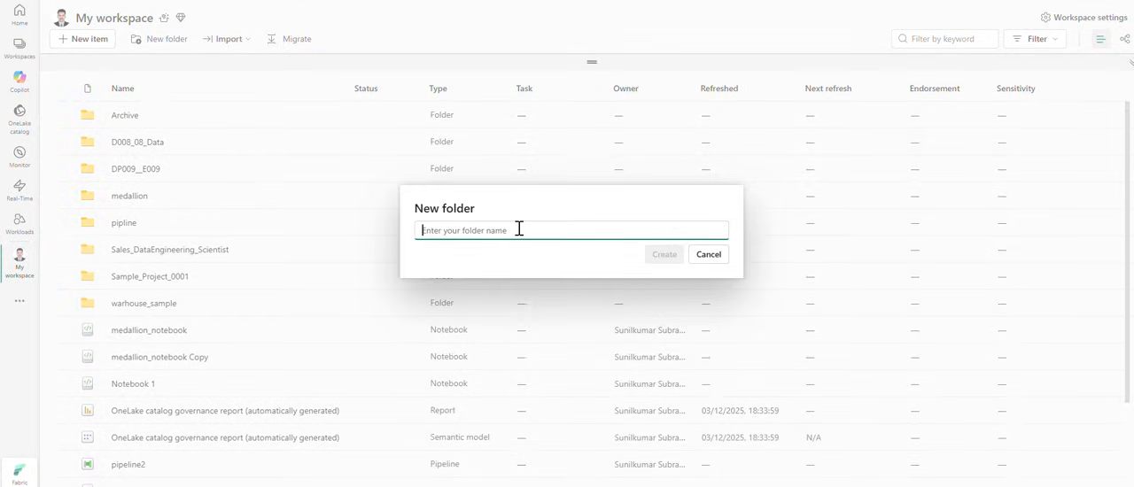
{"action": "type", "text": "Weather"}
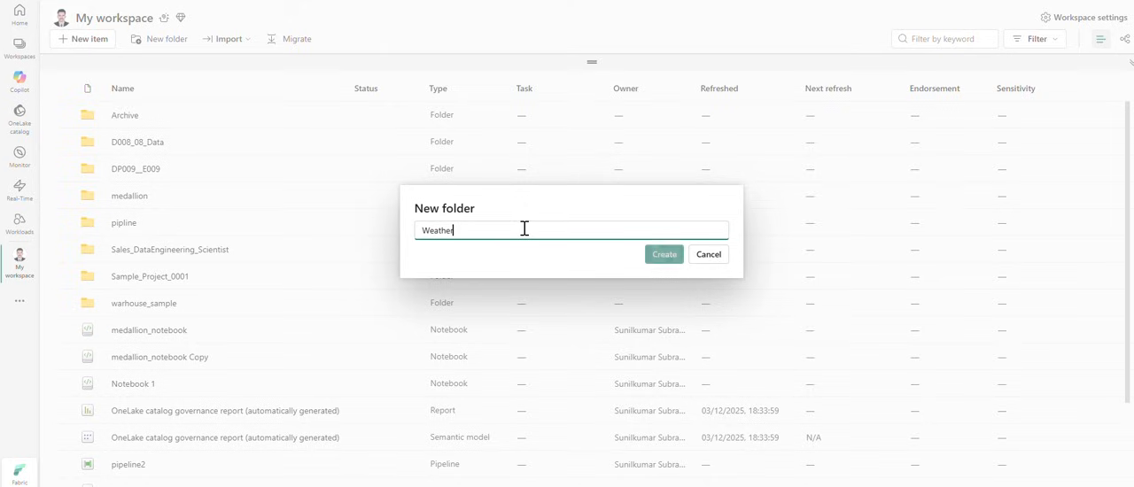
{"action": "type", "text": "_proj_001"}
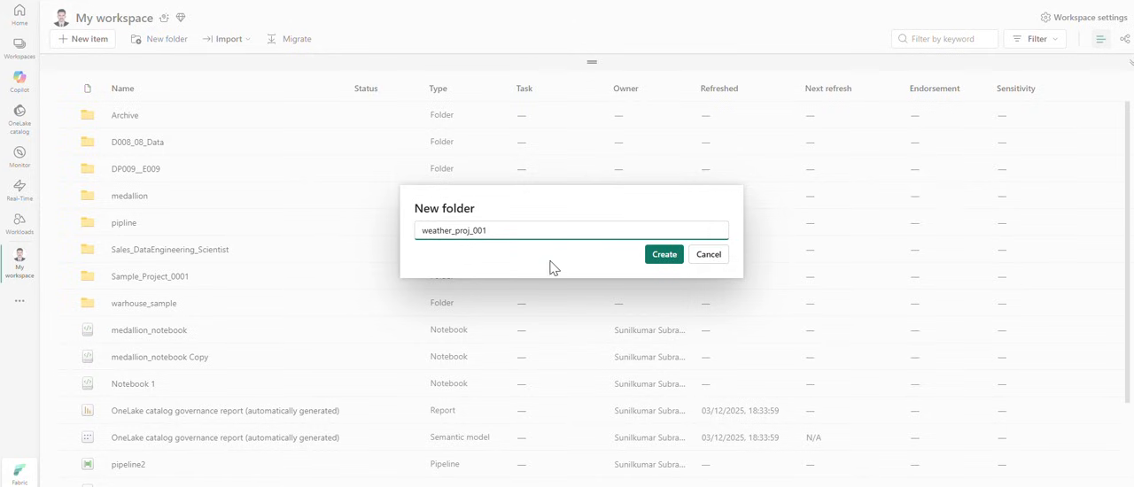
{"action": "left_click", "coordinate": [662, 255]}
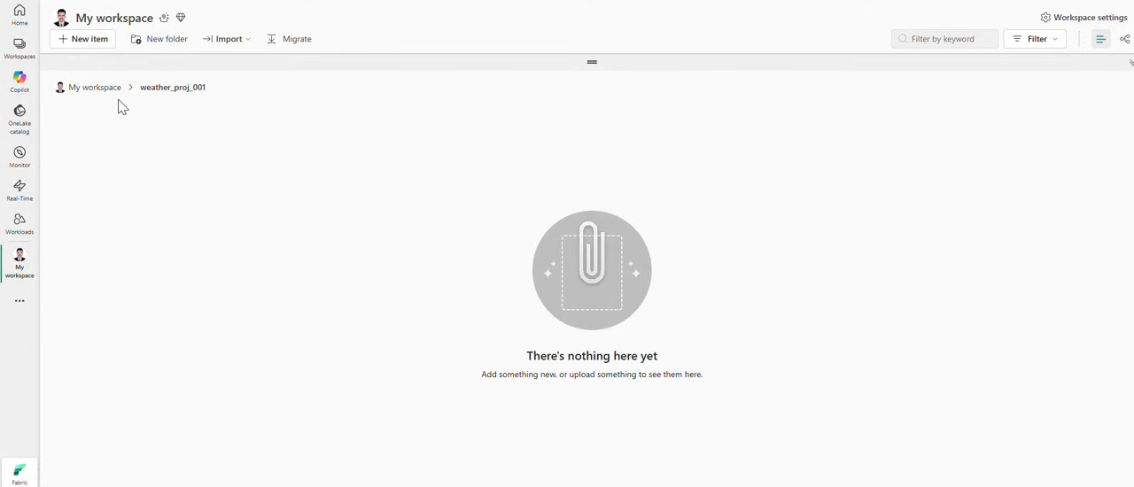
{"action": "mouse_move", "coordinate": [245, 252]}
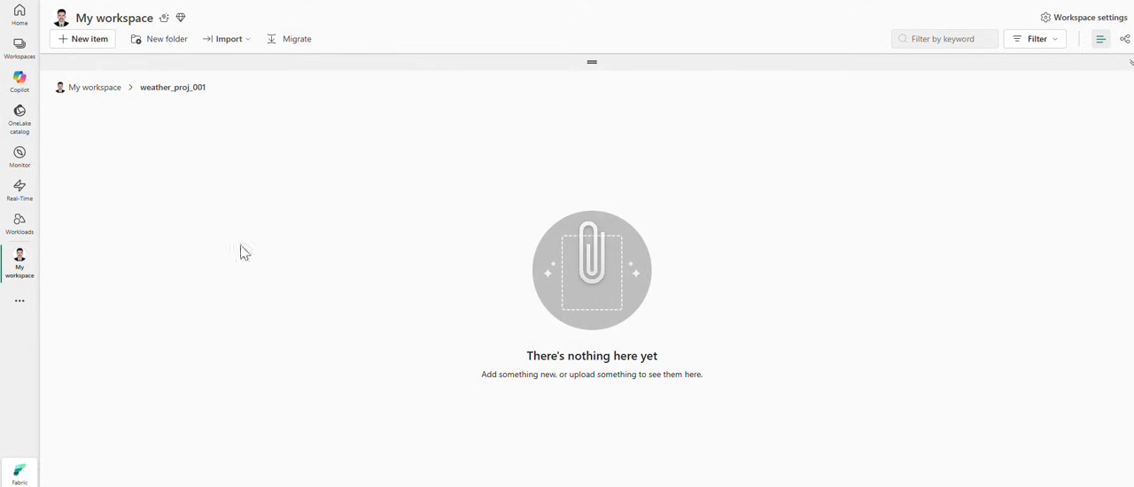
{"action": "mouse_move", "coordinate": [88, 39]}
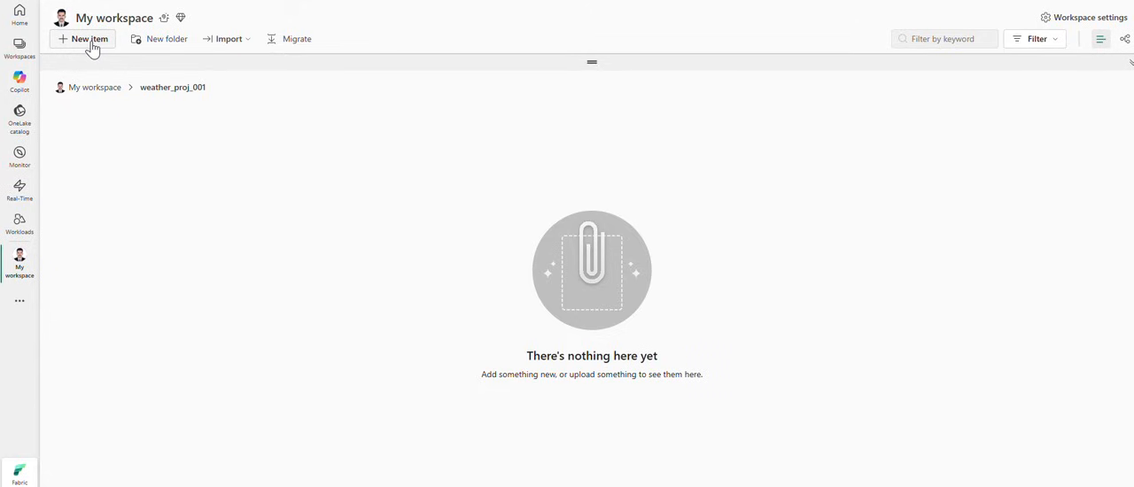
Step: Create a lakehouse named nl_001_weather inside weather_proj_001 via New item
{"action": "left_click", "coordinate": [82, 39]}
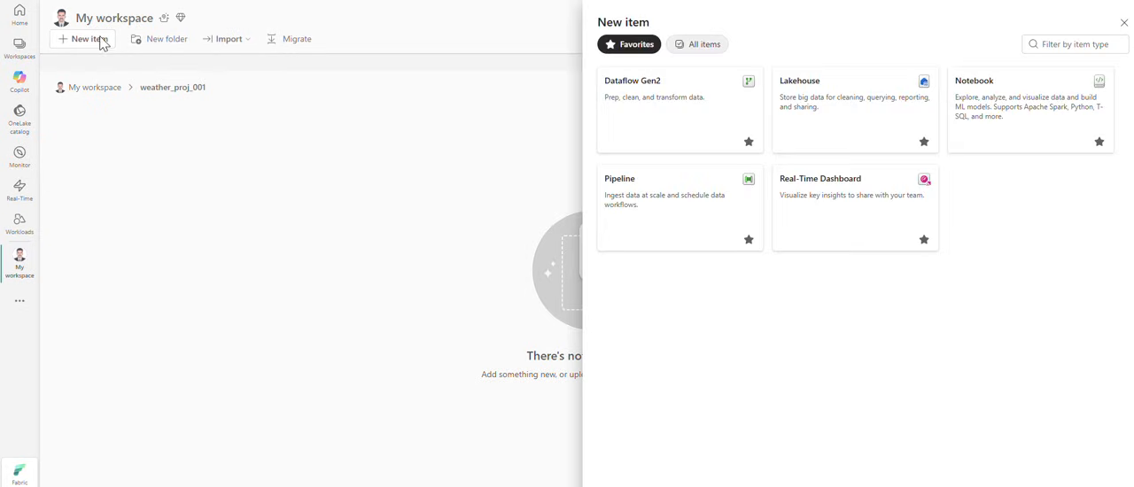
{"action": "mouse_move", "coordinate": [1030, 109]}
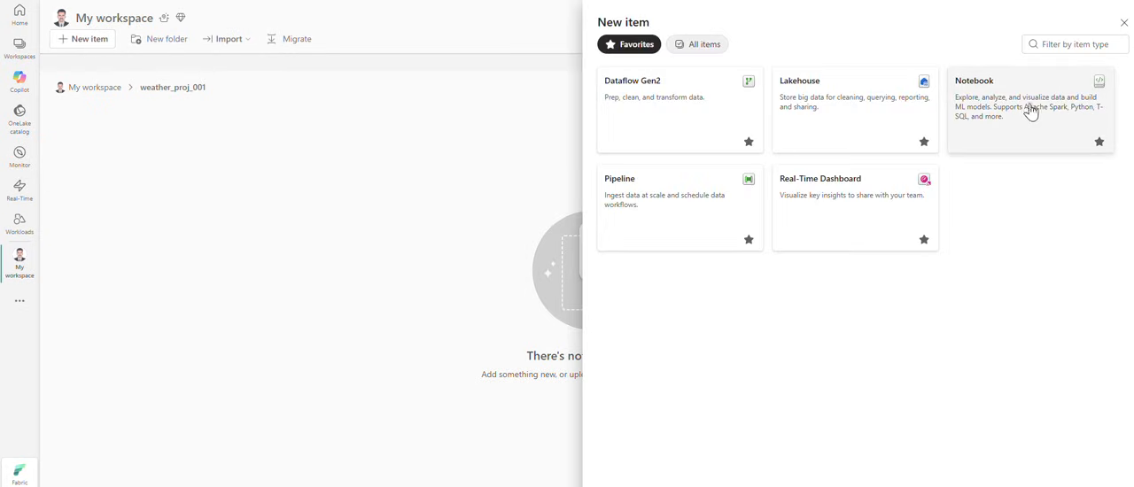
{"action": "mouse_move", "coordinate": [896, 106]}
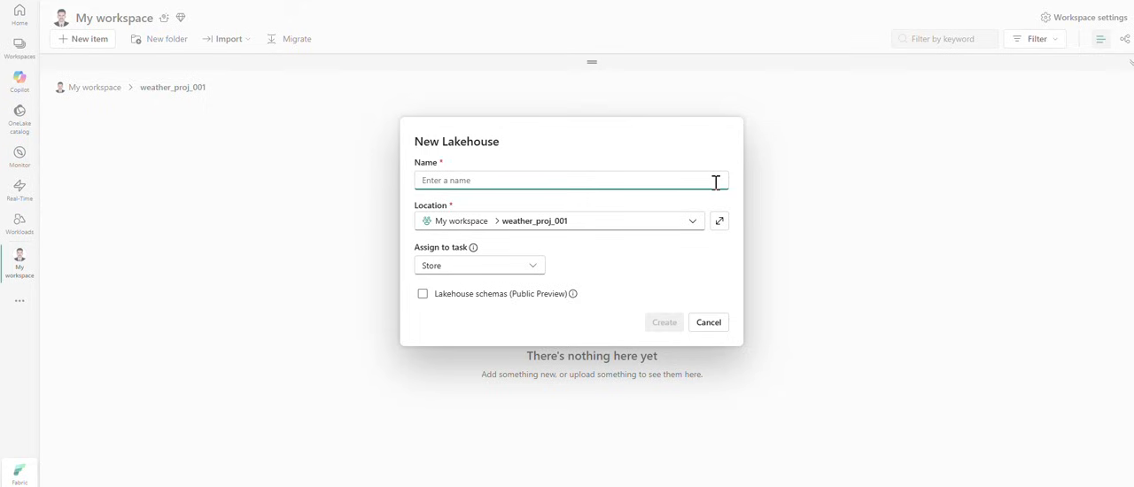
{"action": "type", "text": "nl_001_weather"}
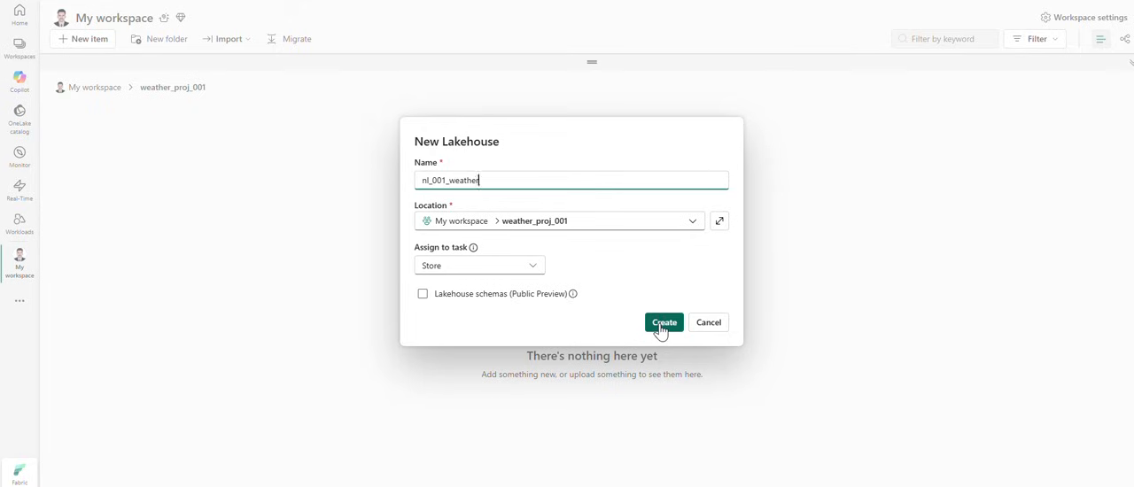
{"action": "left_click", "coordinate": [662, 322]}
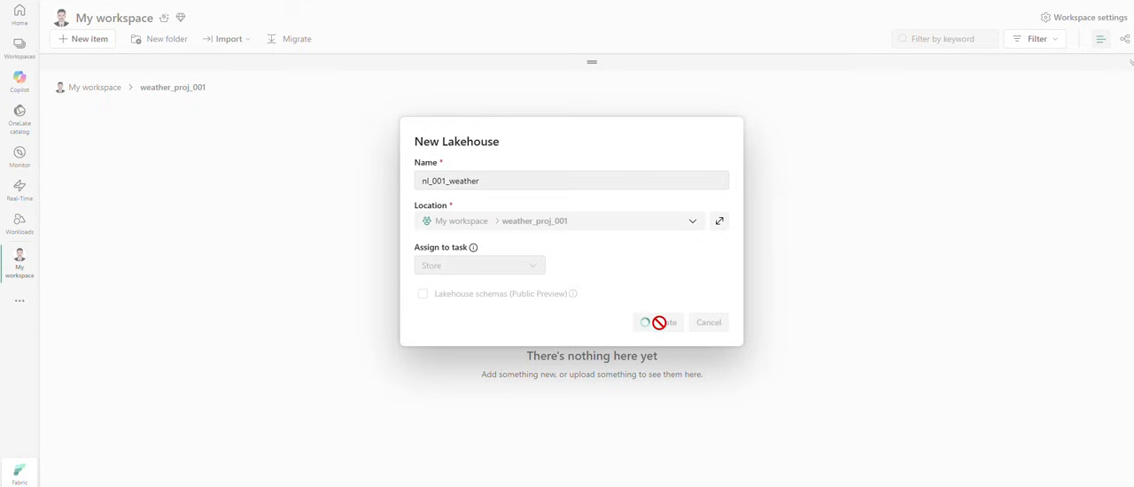
{"action": "left_click", "coordinate": [658, 322]}
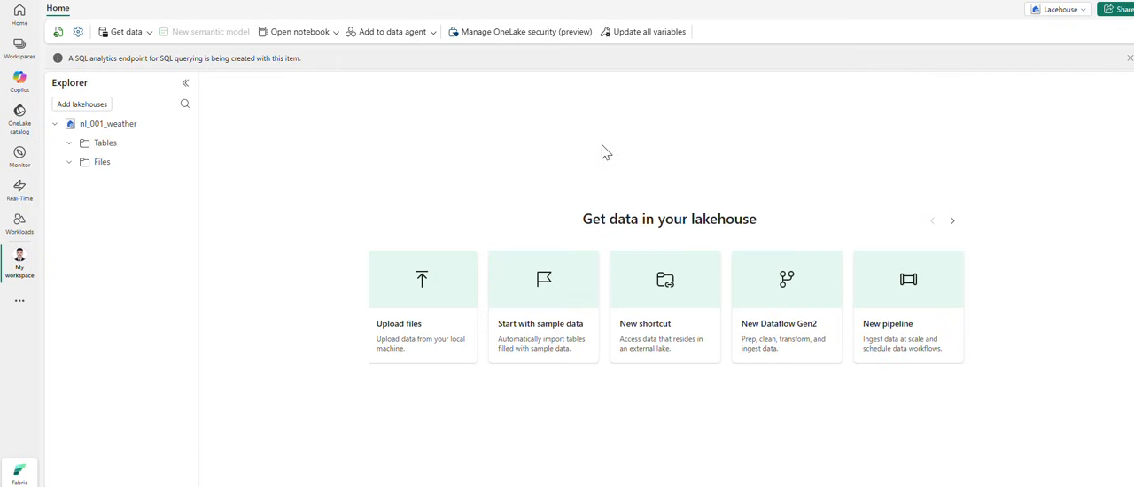
Step: Check the lakehouse's empty SQL analytics endpoint, return to the lakehouse and show notebook options
{"action": "left_click", "coordinate": [103, 163]}
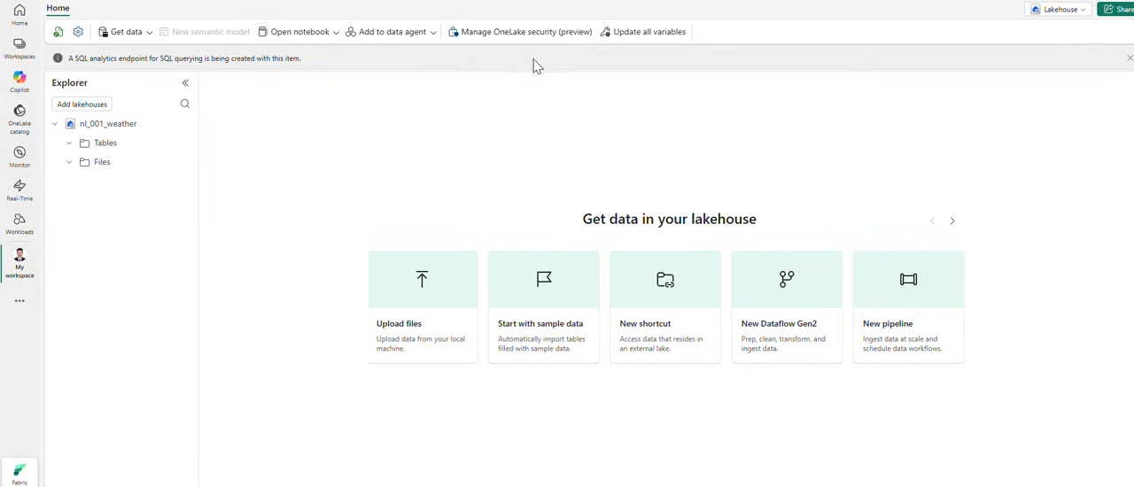
{"action": "mouse_move", "coordinate": [309, 131]}
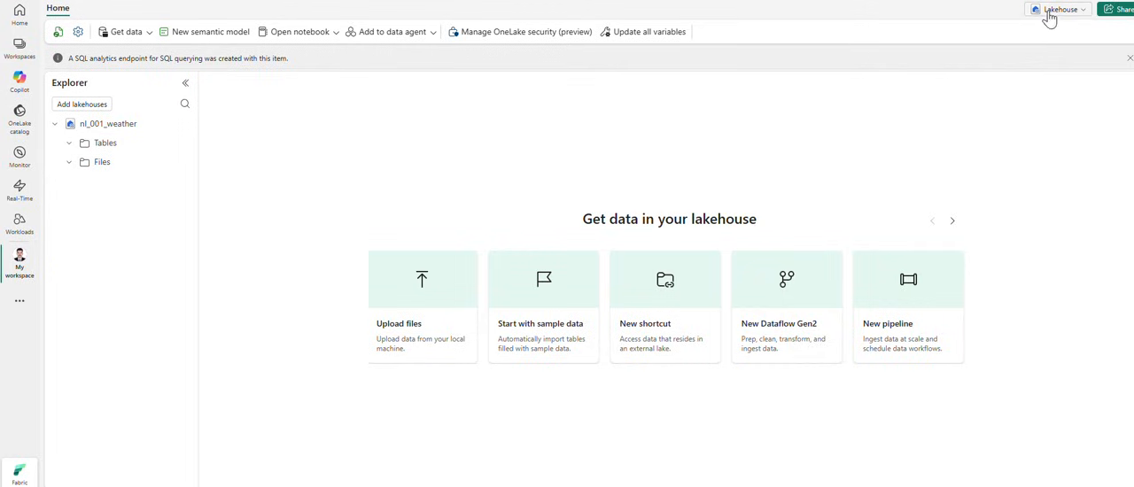
{"action": "left_click", "coordinate": [1060, 11]}
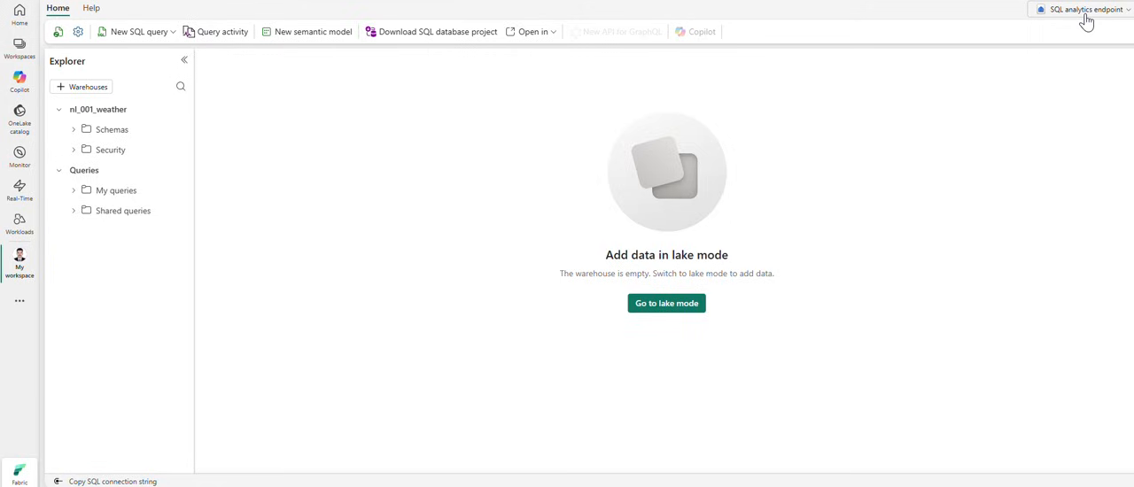
{"action": "mouse_move", "coordinate": [721, 78]}
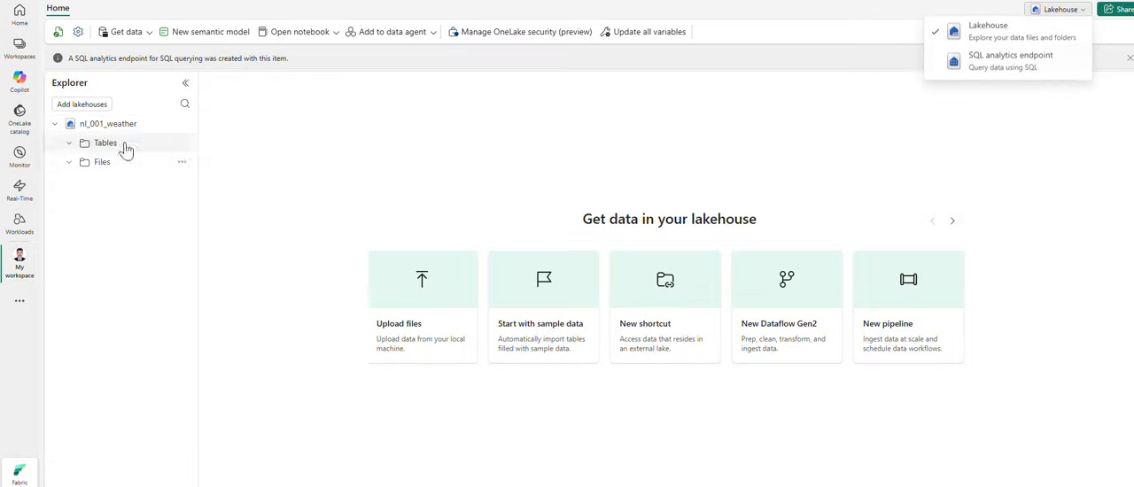
{"action": "left_click", "coordinate": [299, 31]}
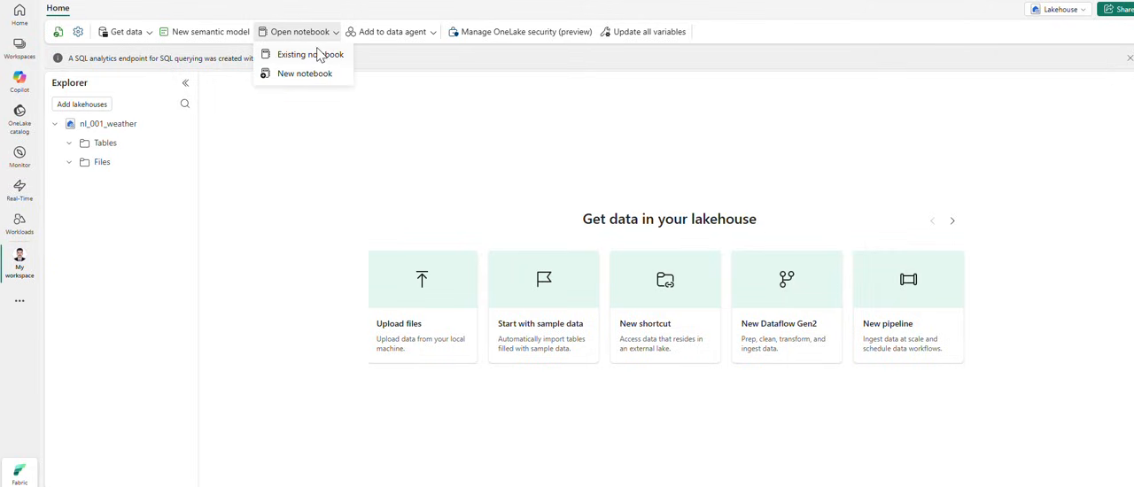
Step: Create a new notebook attached to nl_001_weather and rename it nb_001_data_API
{"action": "left_click", "coordinate": [305, 74]}
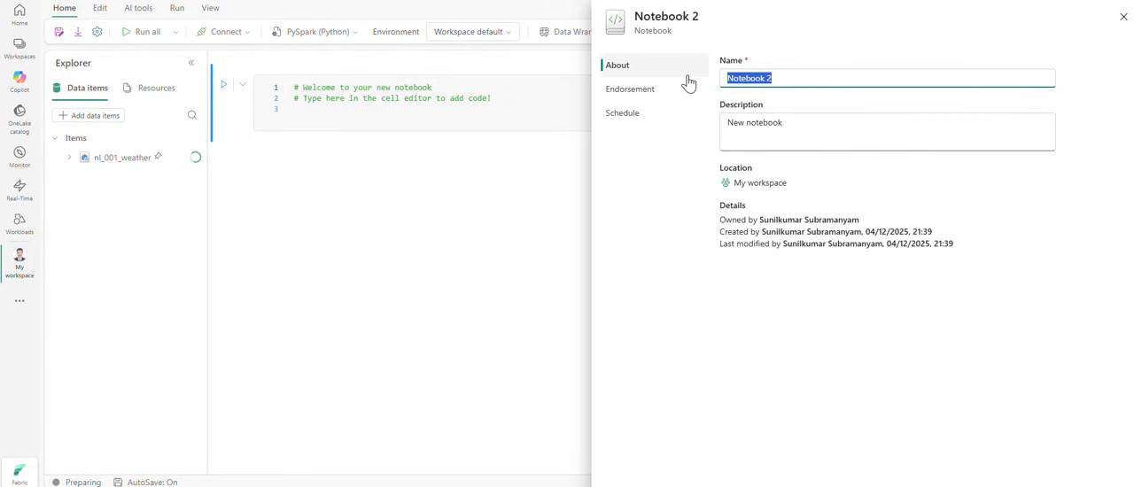
{"action": "type", "text": "nb_001_s"}
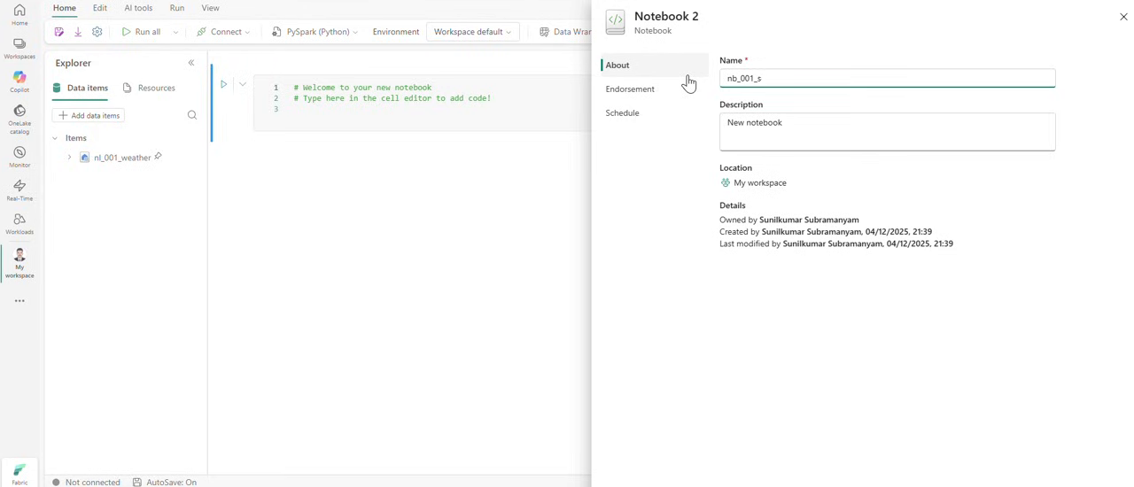
{"action": "key", "text": "Backspace"}
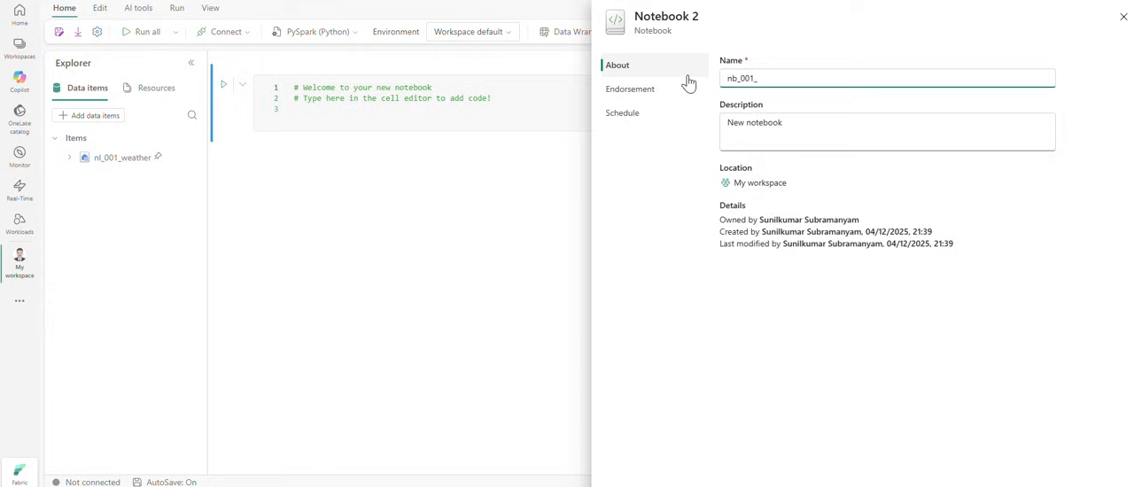
{"action": "type", "text": "data_API"}
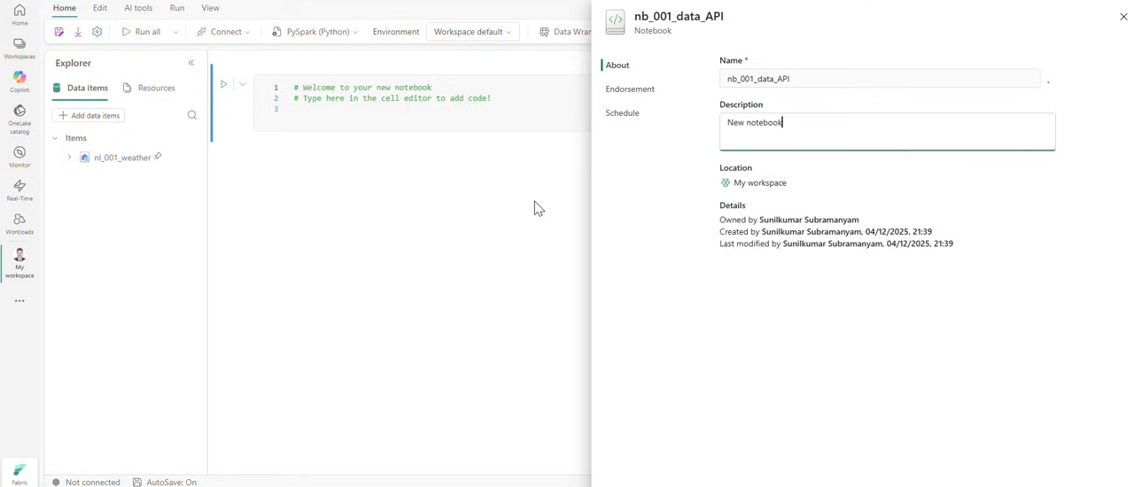
{"action": "left_click", "coordinate": [1123, 16]}
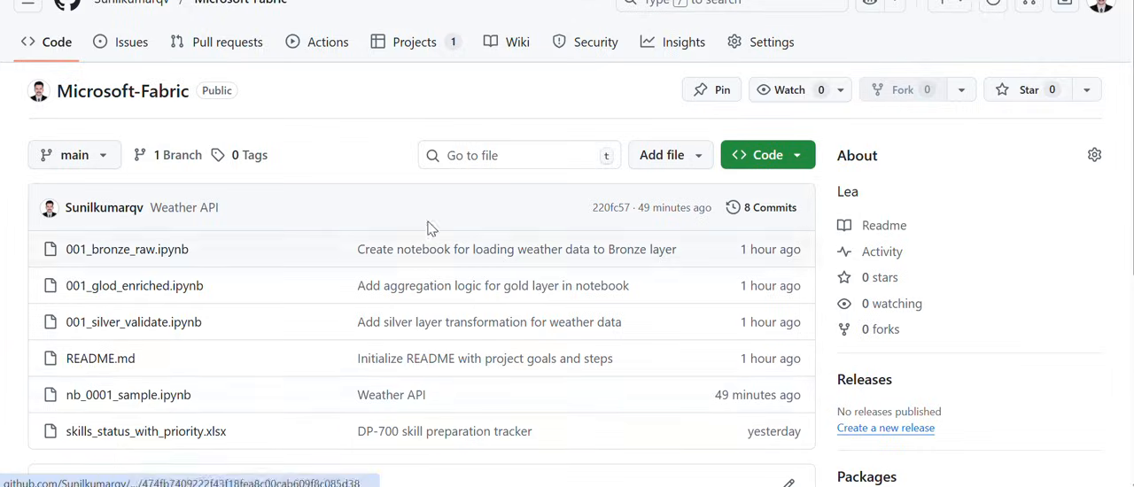
Step: Copy the weather API code from GitHub's nb_0001_sample.ipynb notebook
{"action": "left_click", "coordinate": [128, 393]}
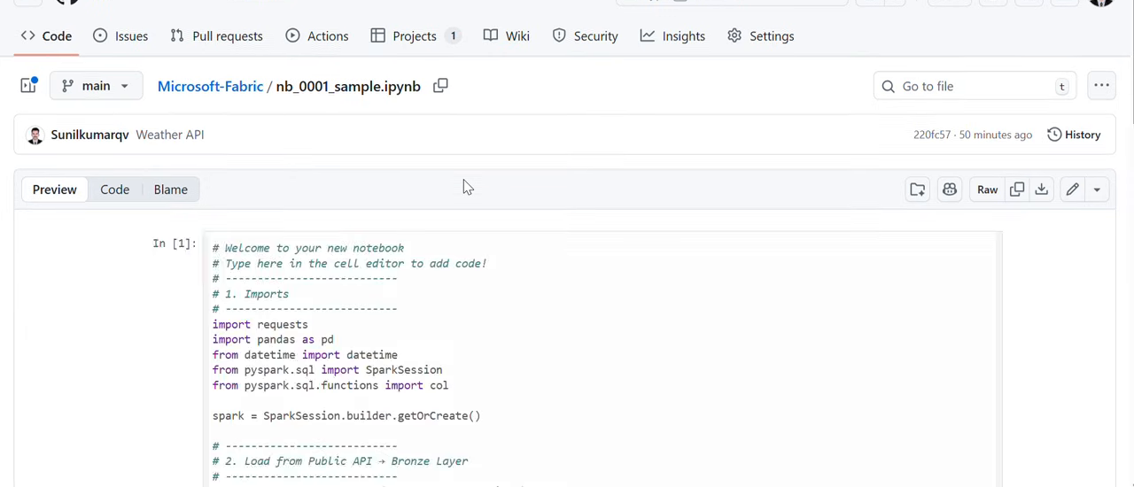
{"action": "scroll", "scroll_direction": "down", "scroll_amount": 3}
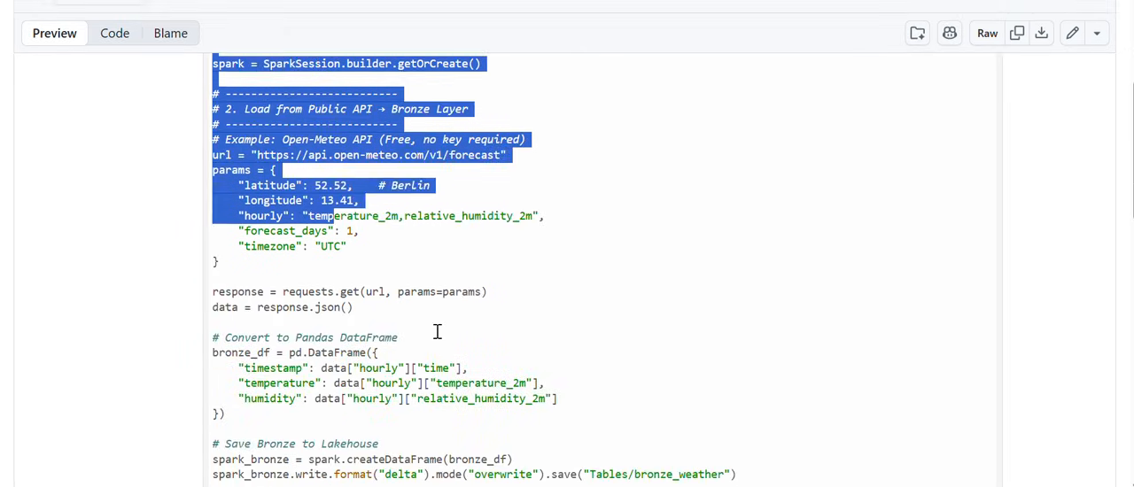
{"action": "scroll", "scroll_direction": "down", "scroll_amount": 3}
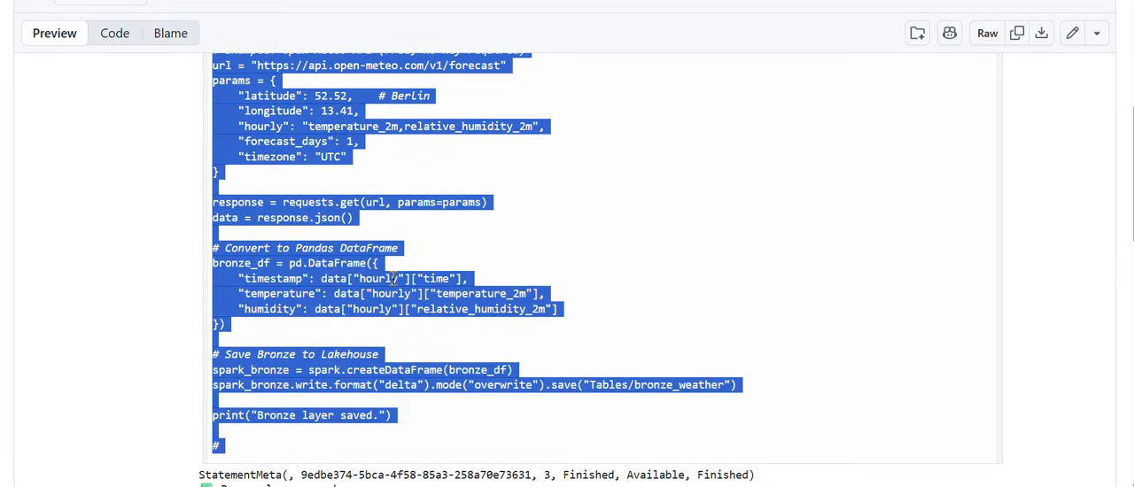
{"action": "left_click", "coordinate": [113, 32]}
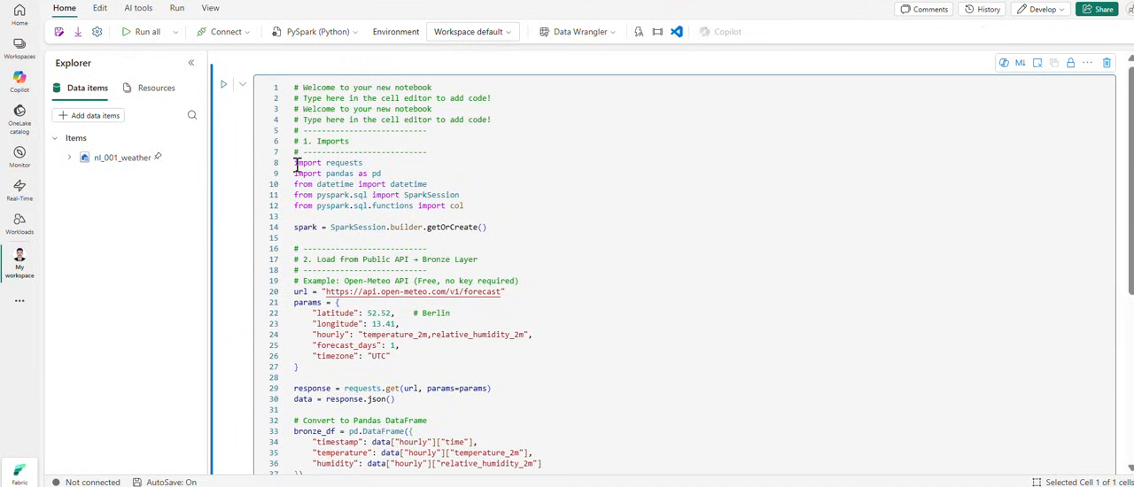
Step: Replace Berlin with London coordinates 51.50735, -0.12776 in the weather request code
{"action": "left_click_drag", "start_coordinate": [294, 163], "coordinate": [464, 206]}
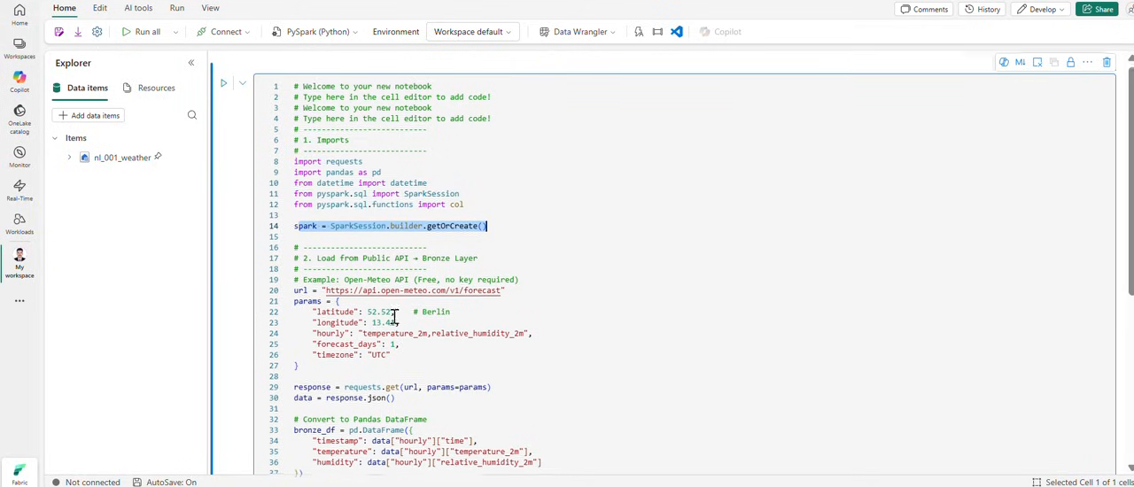
{"action": "scroll", "scroll_direction": "down", "scroll_amount": 3}
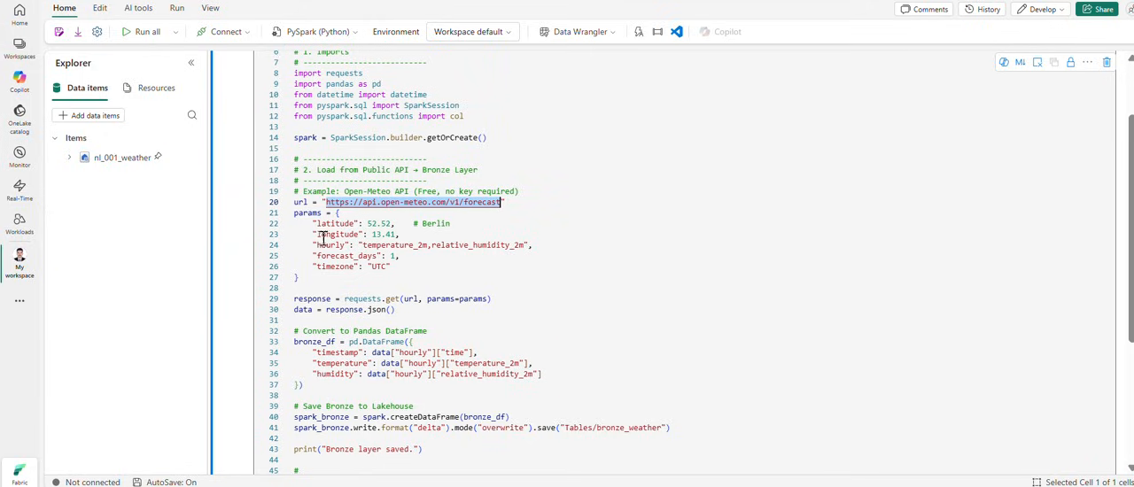
{"action": "scroll", "scroll_direction": "down", "scroll_amount": 3}
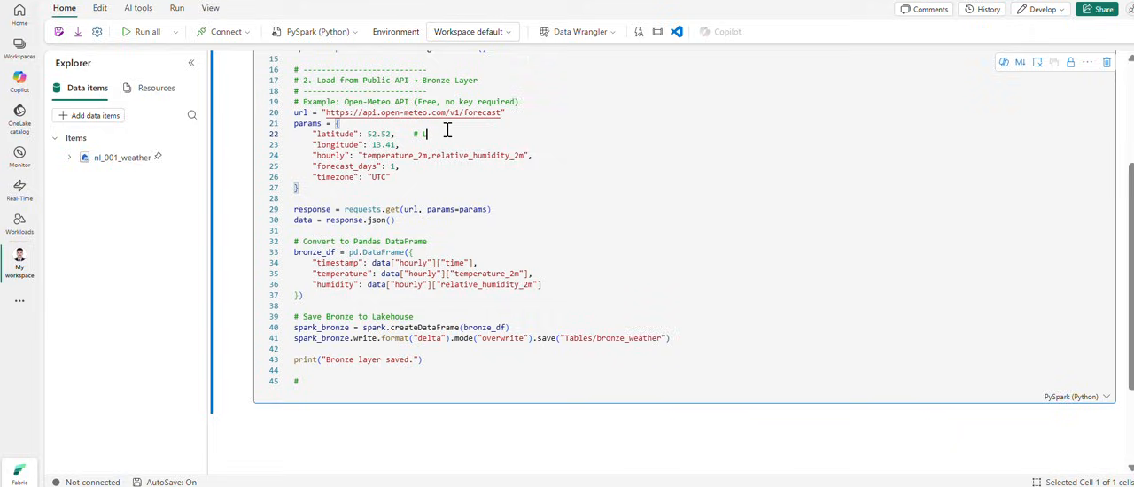
{"action": "type", "text": "London"}
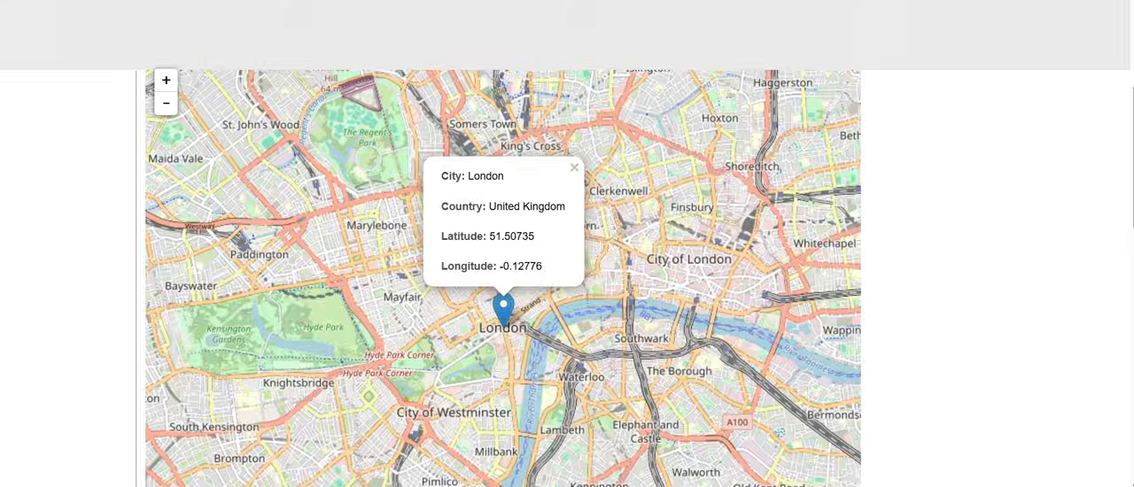
{"action": "double_click", "coordinate": [498, 236]}
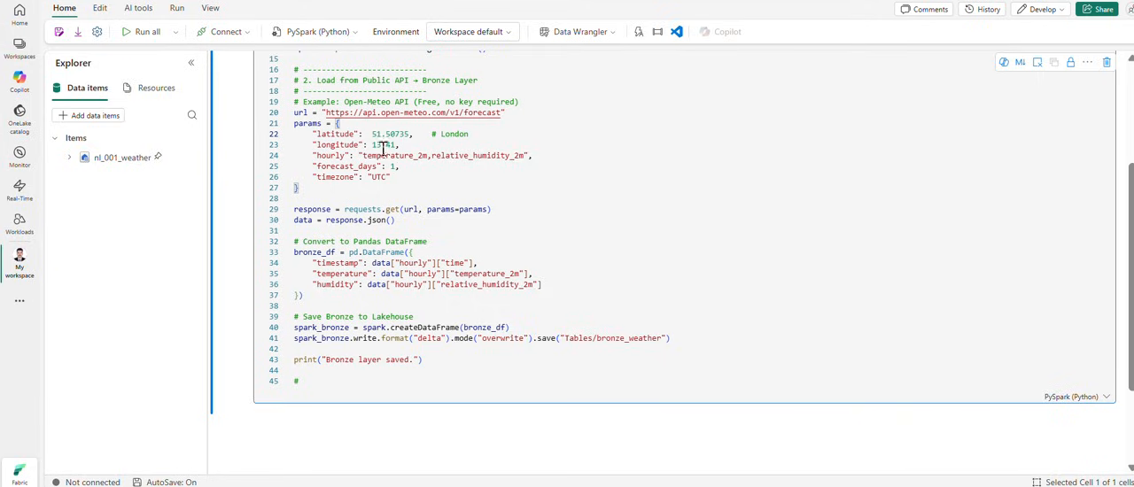
{"action": "type", "text": "-0.12776"}
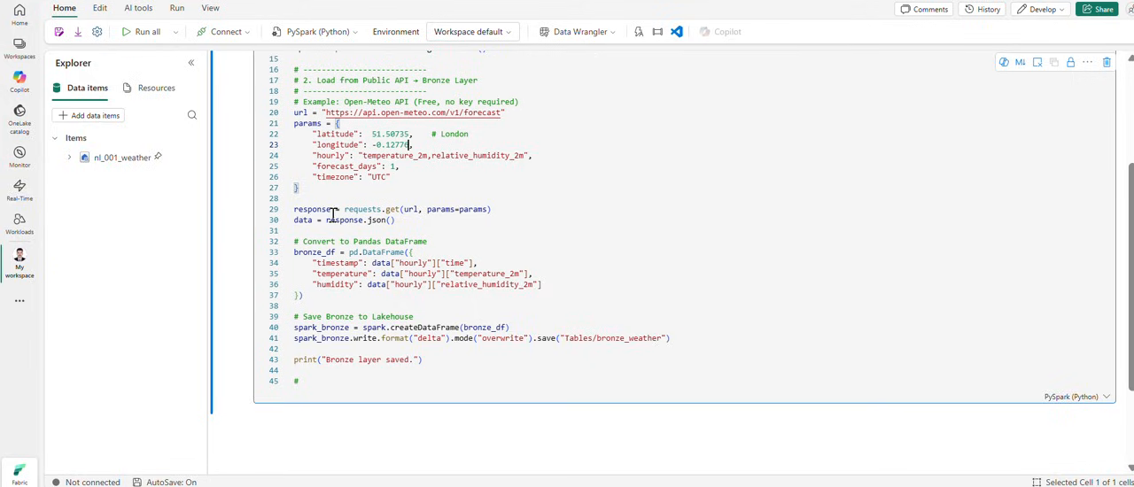
{"action": "mouse_move", "coordinate": [452, 212]}
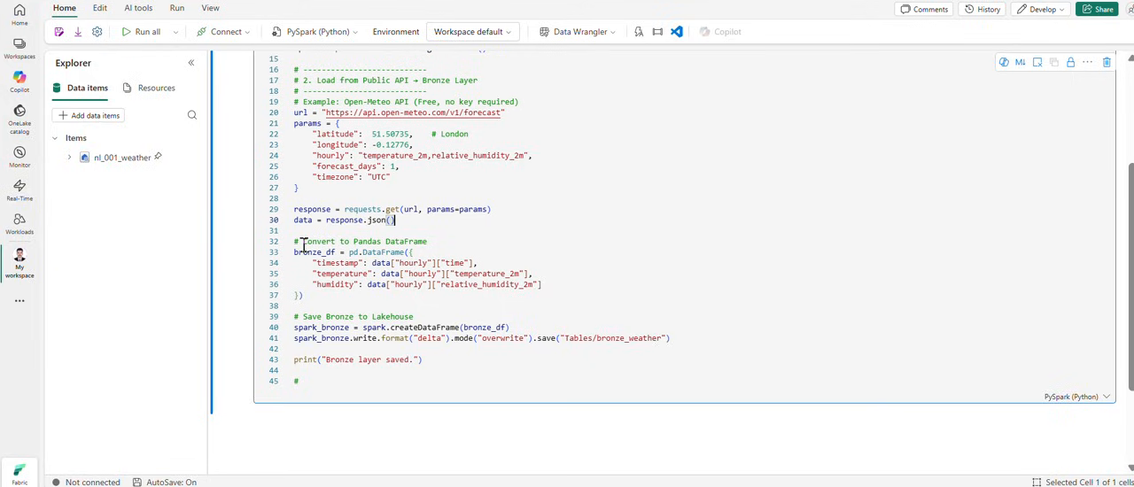
{"action": "double_click", "coordinate": [357, 241]}
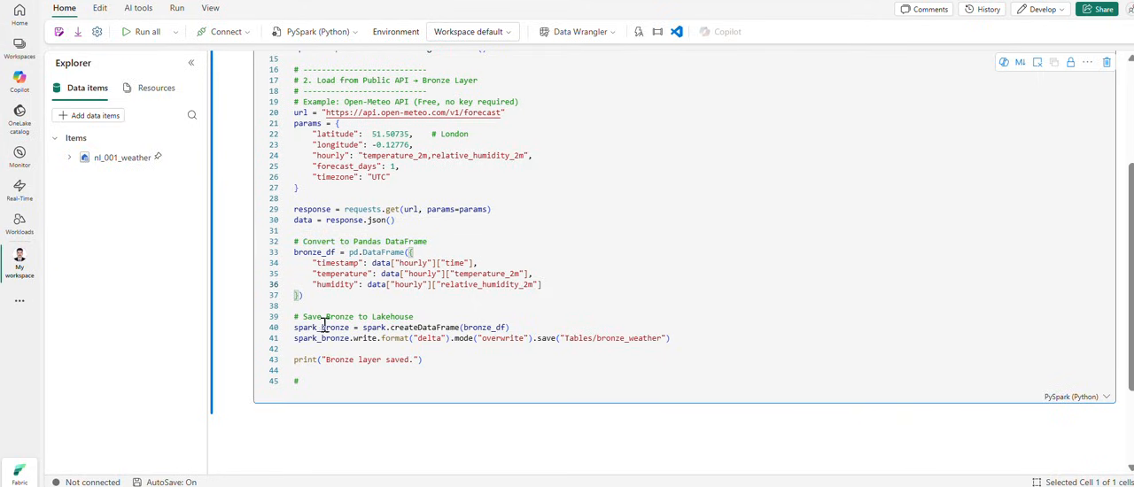
{"action": "mouse_move", "coordinate": [326, 326]}
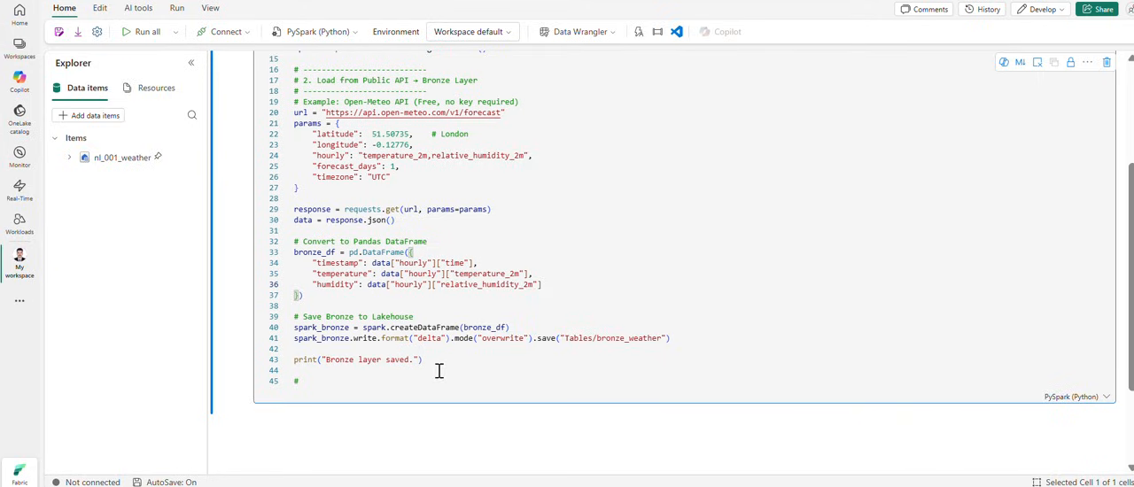
{"action": "mouse_move", "coordinate": [131, 32]}
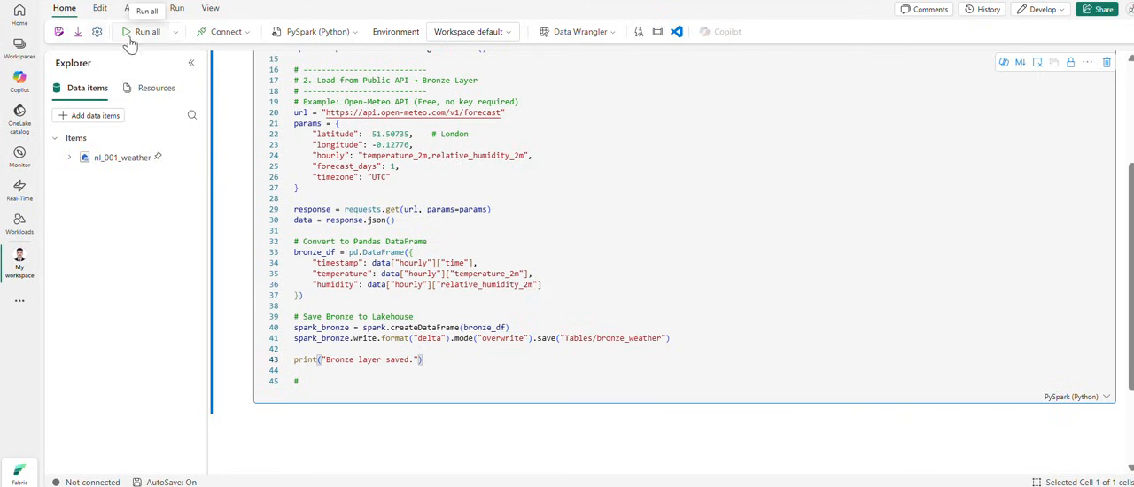
Step: Run all notebook cells and refresh the lakehouse to reveal the saved bronze_weather table
{"action": "left_click", "coordinate": [147, 30]}
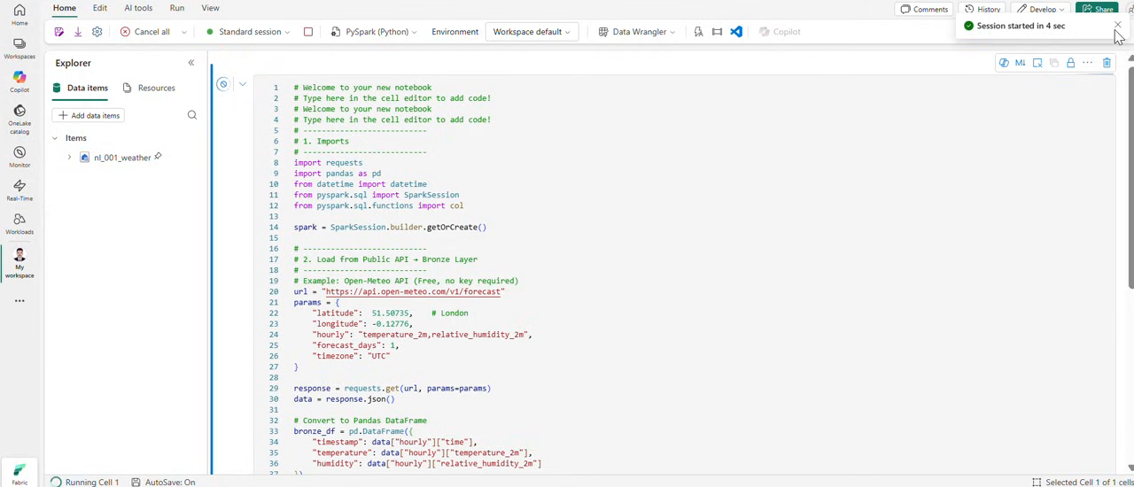
{"action": "left_click", "coordinate": [1116, 25]}
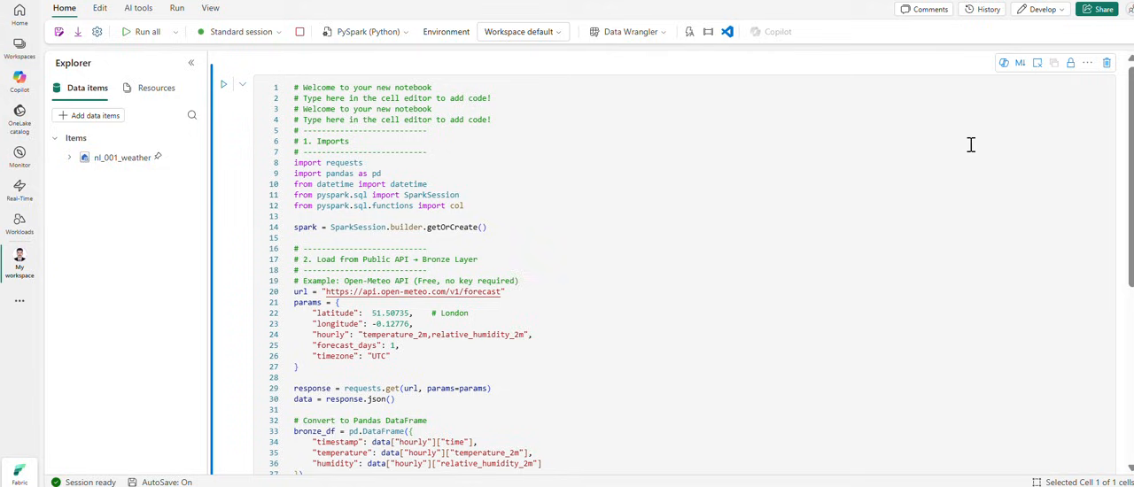
{"action": "left_click", "coordinate": [69, 156]}
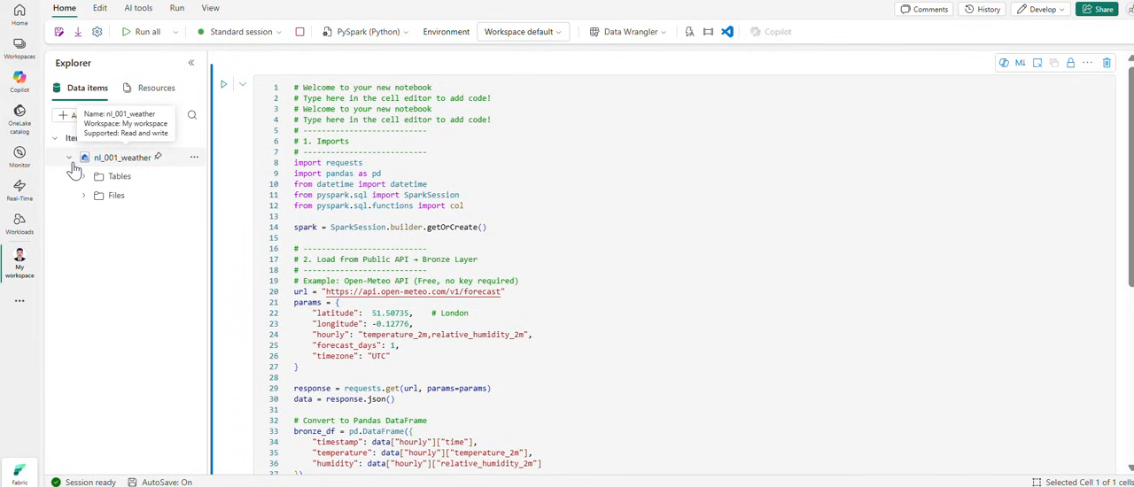
{"action": "left_click", "coordinate": [194, 156]}
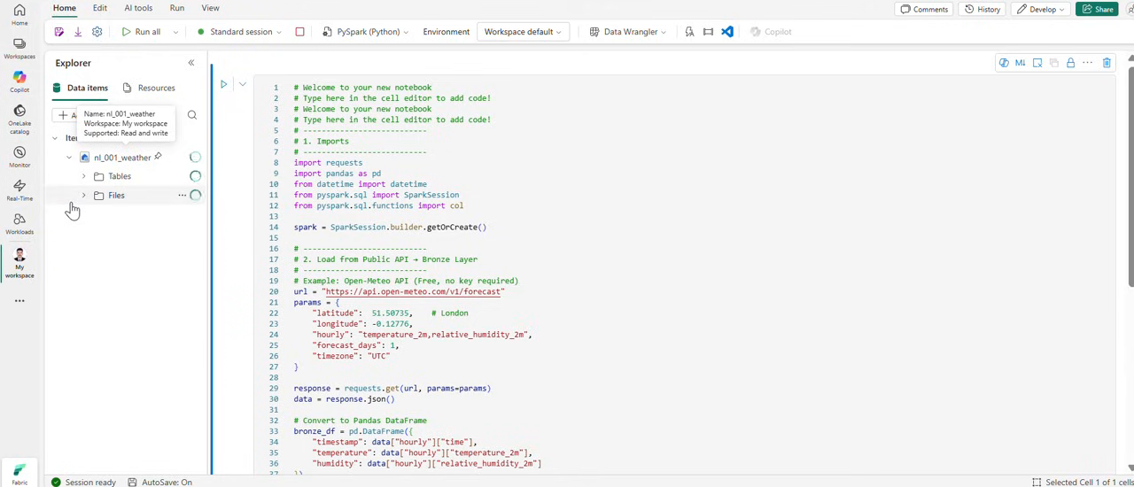
{"action": "left_click", "coordinate": [85, 177]}
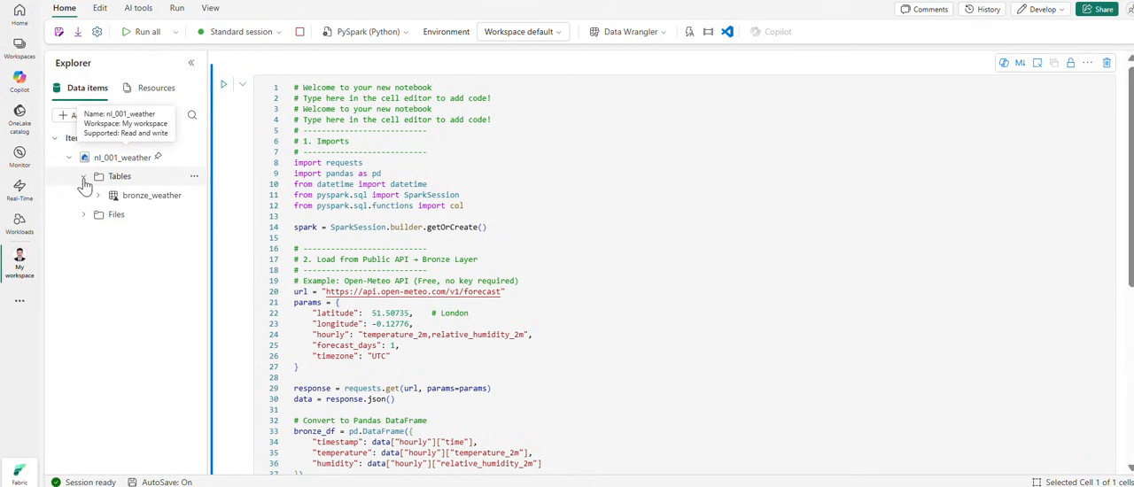
Step: Load the bronze_weather table into a new query cell
{"action": "left_click", "coordinate": [194, 199]}
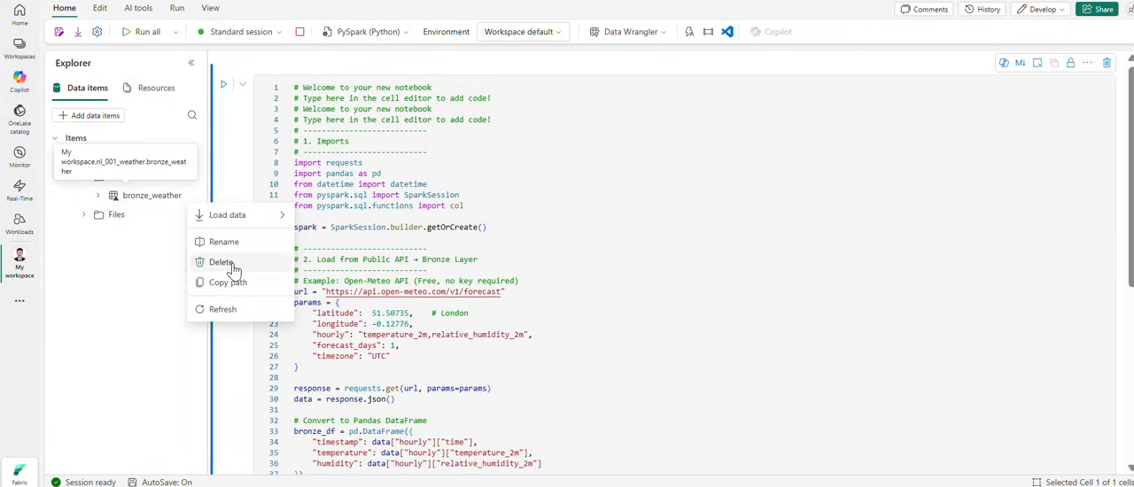
{"action": "mouse_move", "coordinate": [229, 282]}
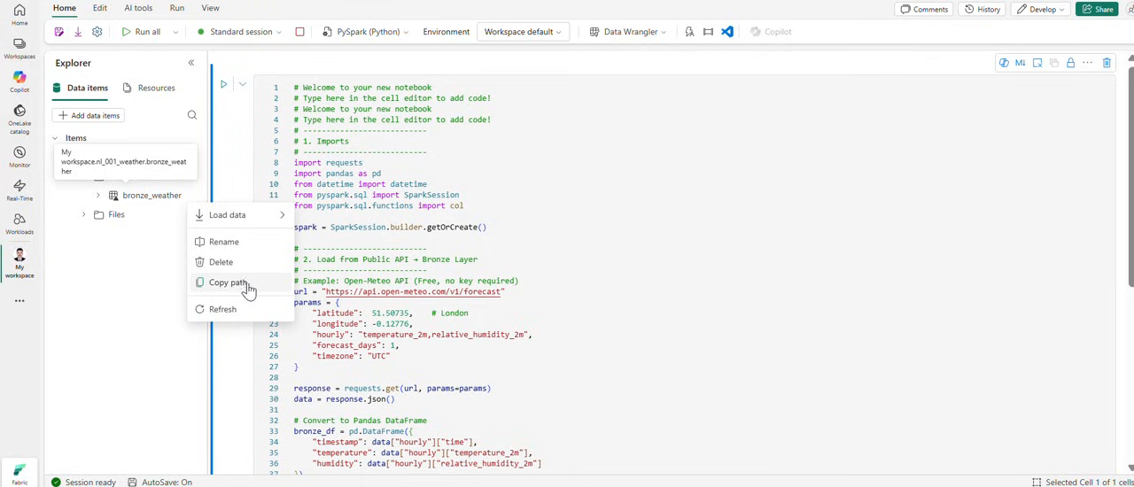
{"action": "left_click", "coordinate": [227, 281]}
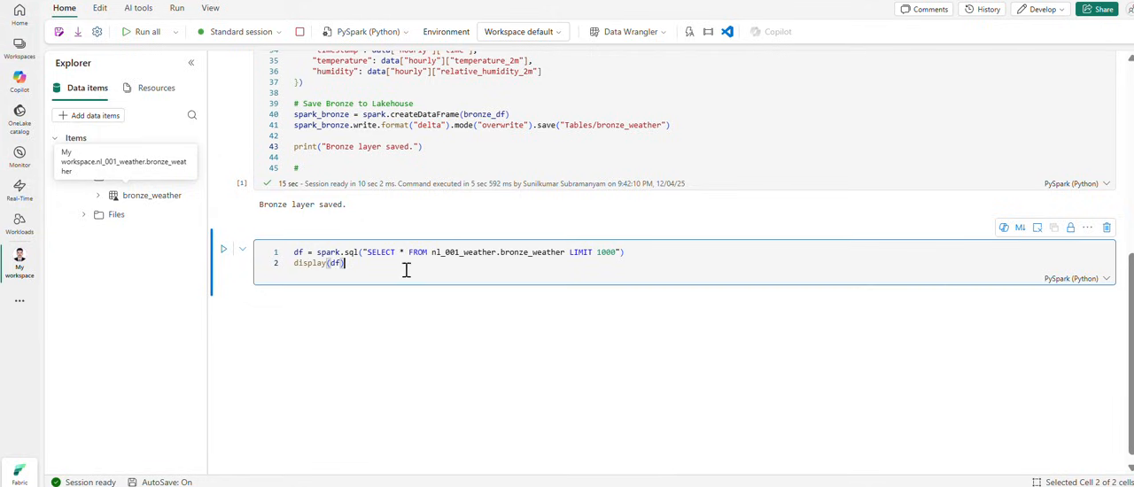
{"action": "mouse_move", "coordinate": [224, 250]}
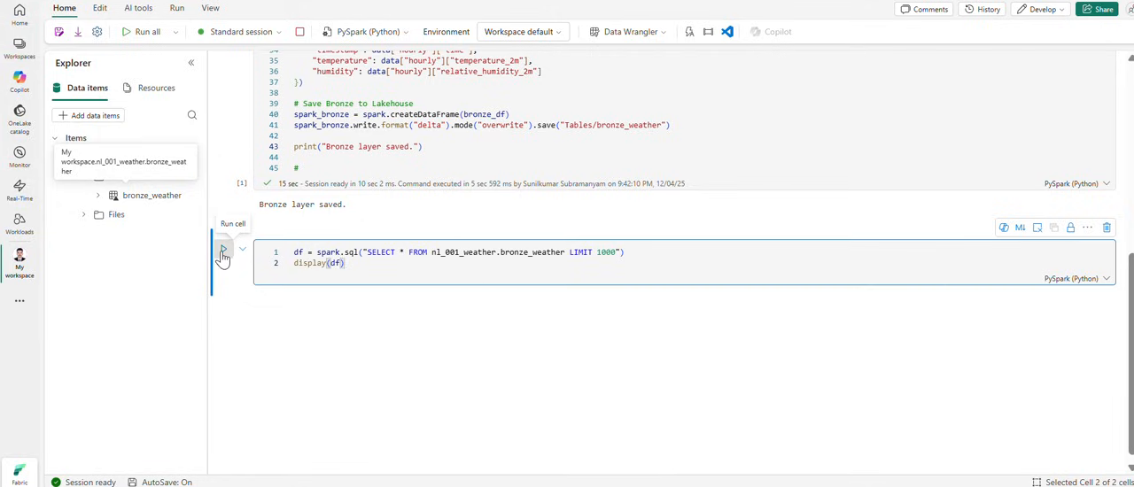
Step: Run SELECT * FROM bronze_weather and scroll its 24 rows of timestamp, temperature, humidity
{"action": "left_click", "coordinate": [224, 257]}
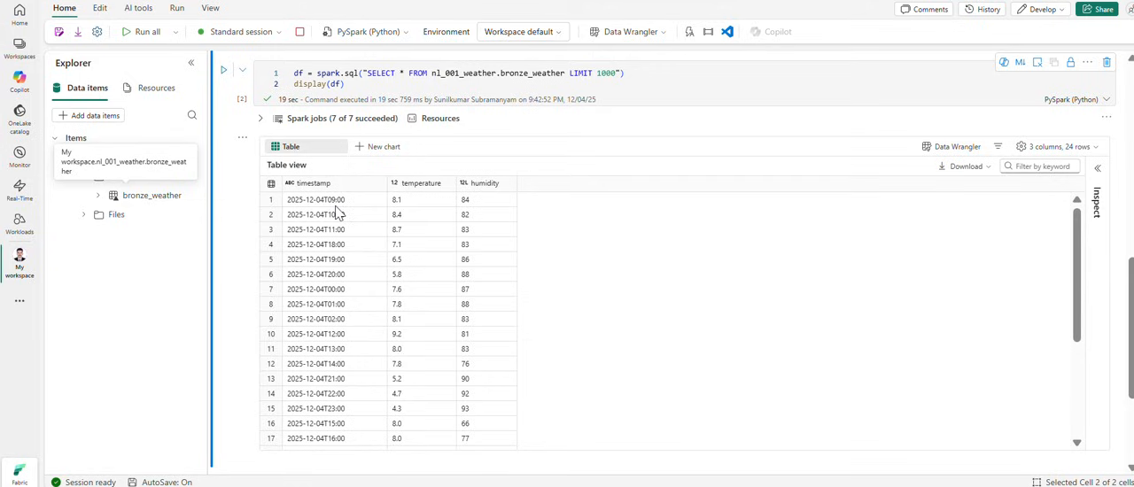
{"action": "scroll", "scroll_direction": "down", "scroll_amount": 3}
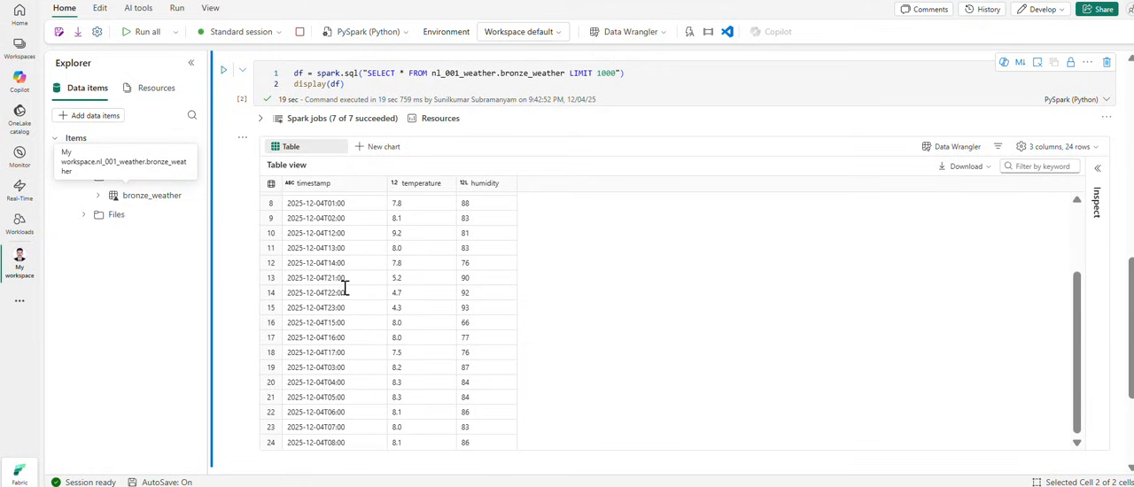
{"action": "mouse_move", "coordinate": [335, 452]}
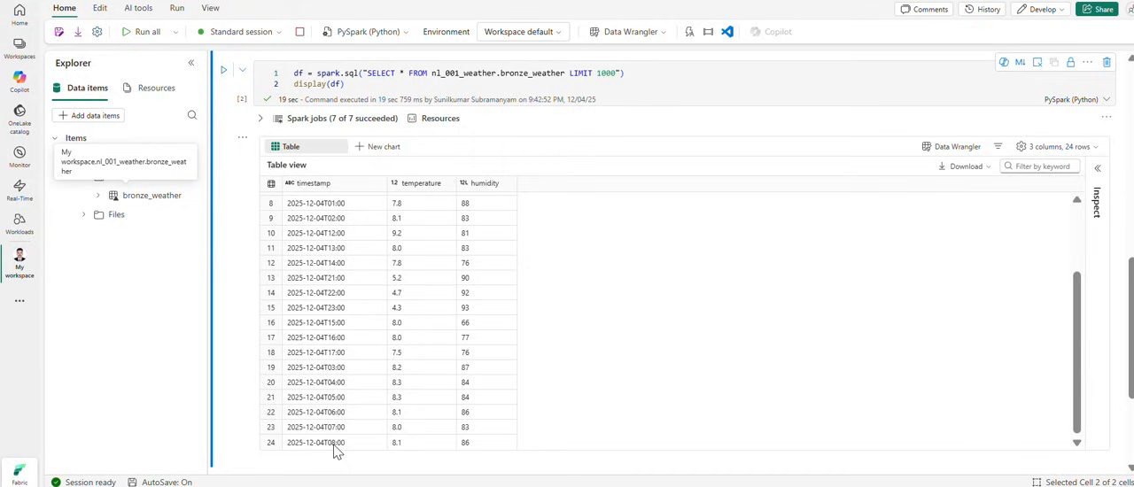
{"action": "mouse_move", "coordinate": [327, 457]}
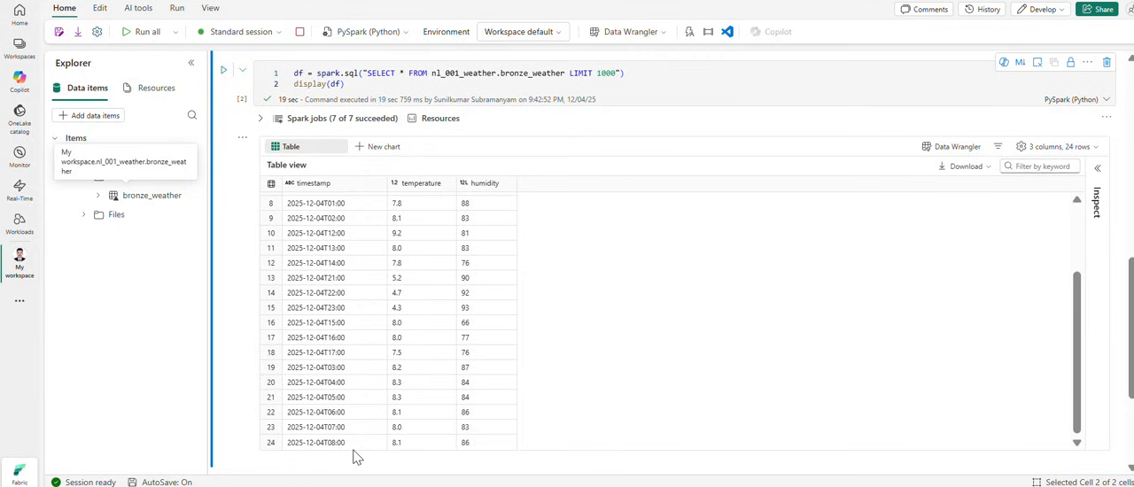
{"action": "mouse_move", "coordinate": [347, 442]}
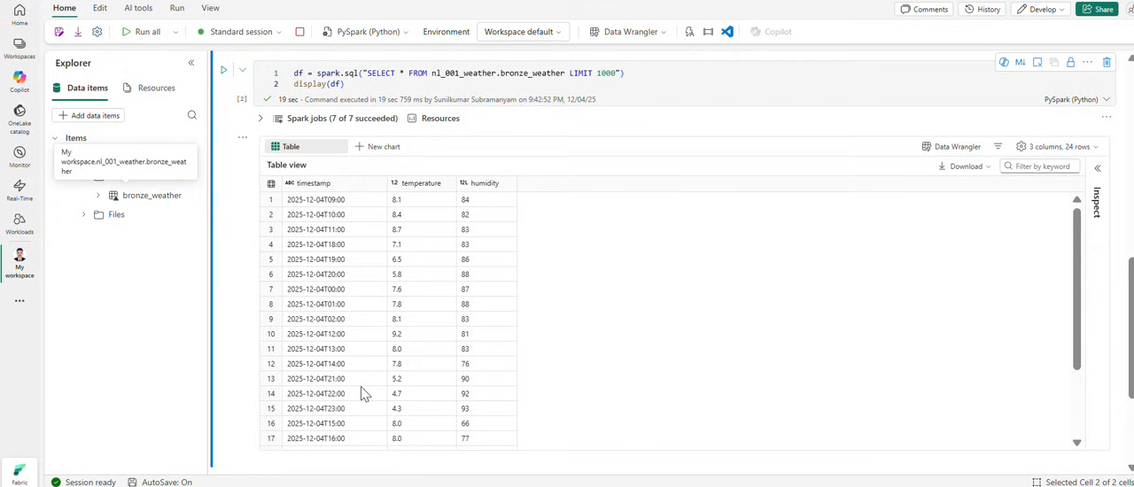
{"action": "mouse_move", "coordinate": [354, 223]}
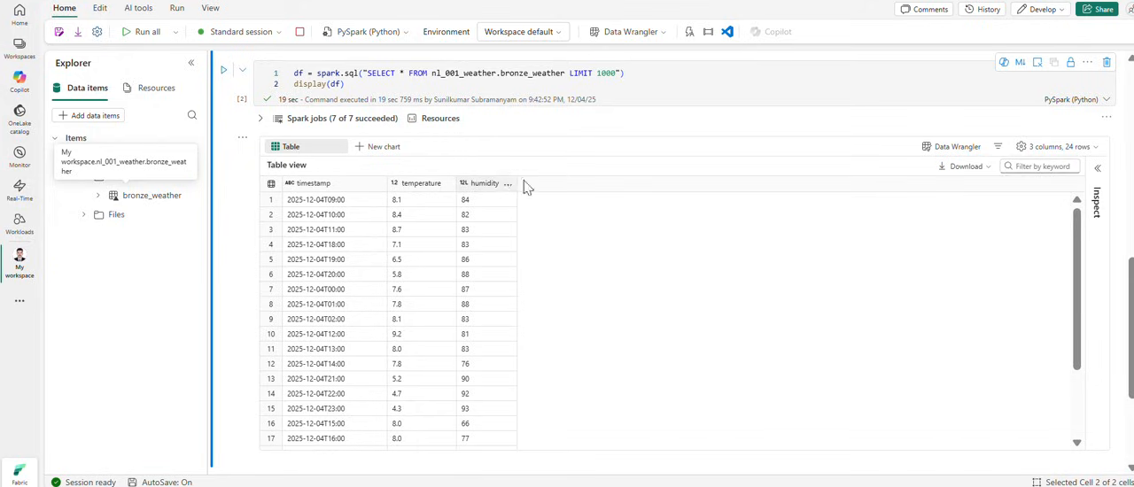
{"action": "mouse_move", "coordinate": [354, 205]}
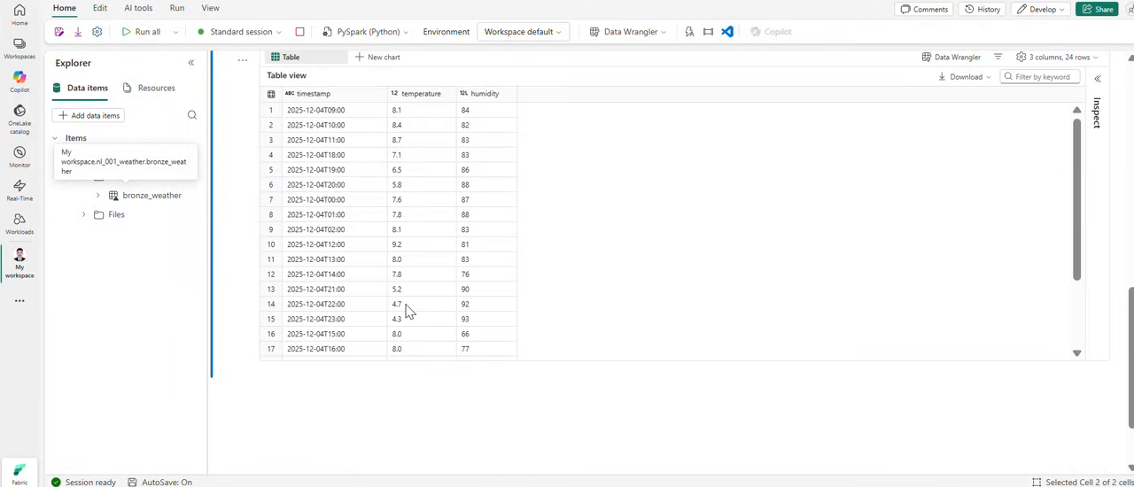
{"action": "scroll", "scroll_direction": "down", "scroll_amount": 3}
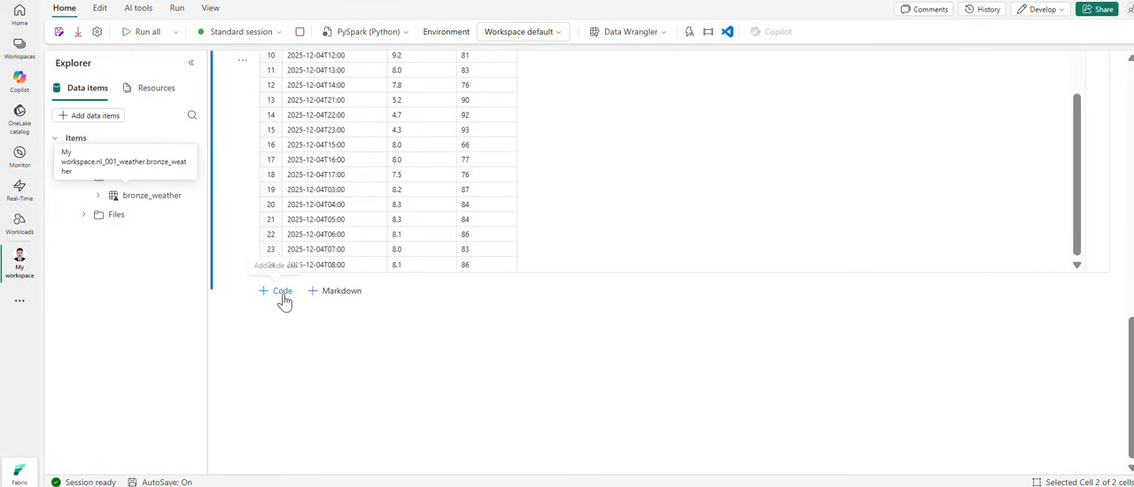
{"action": "left_click", "coordinate": [277, 291]}
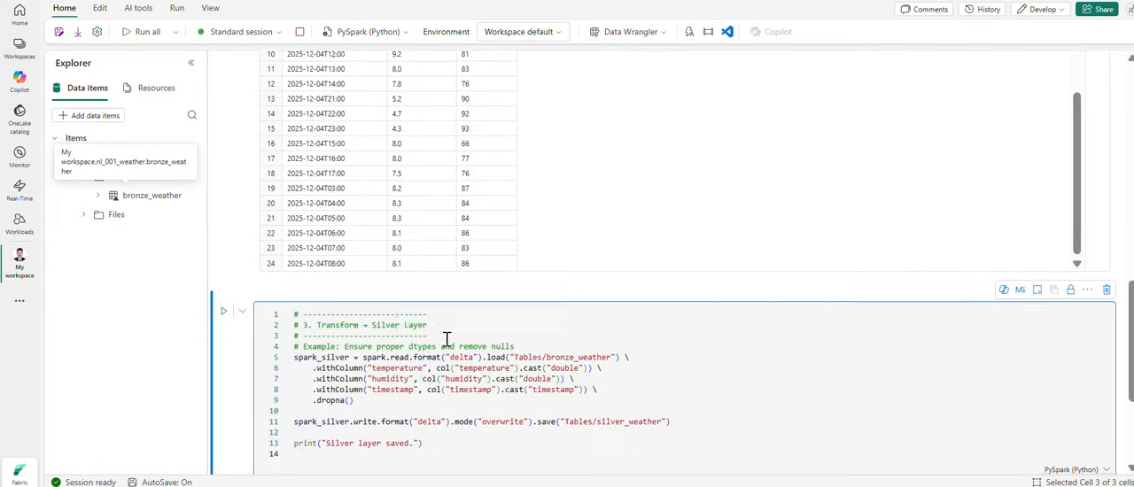
{"action": "scroll", "scroll_direction": "down", "scroll_amount": 3}
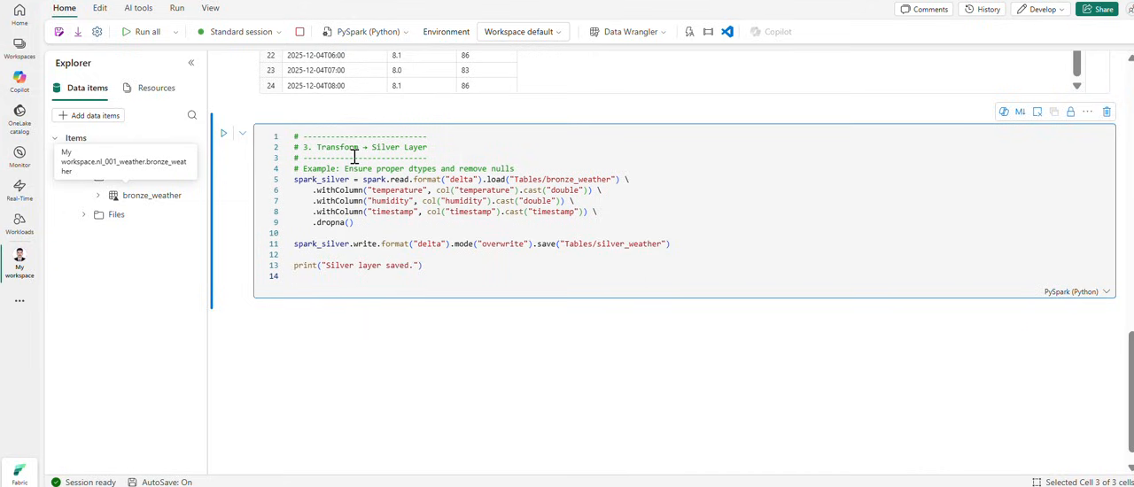
{"action": "mouse_move", "coordinate": [371, 230]}
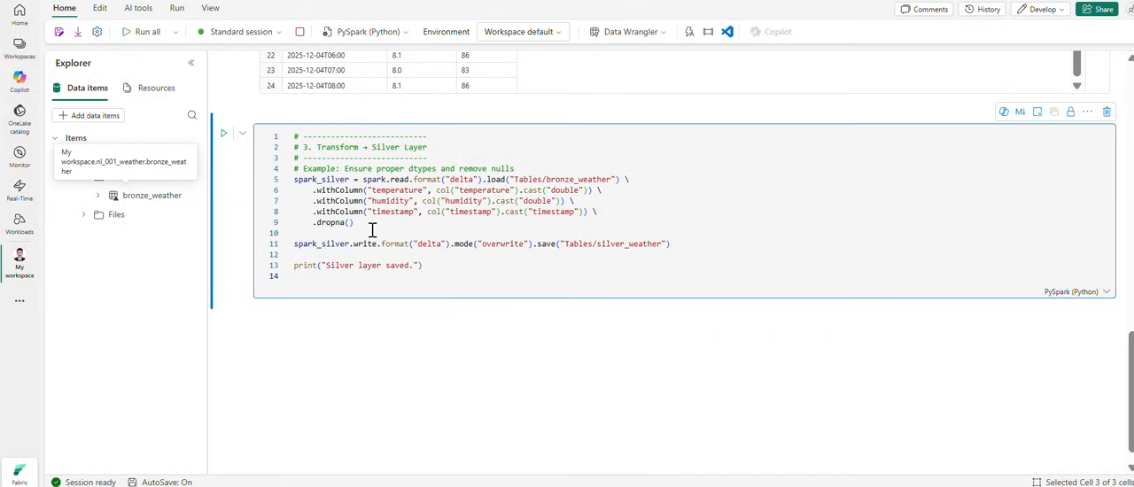
{"action": "mouse_move", "coordinate": [450, 185]}
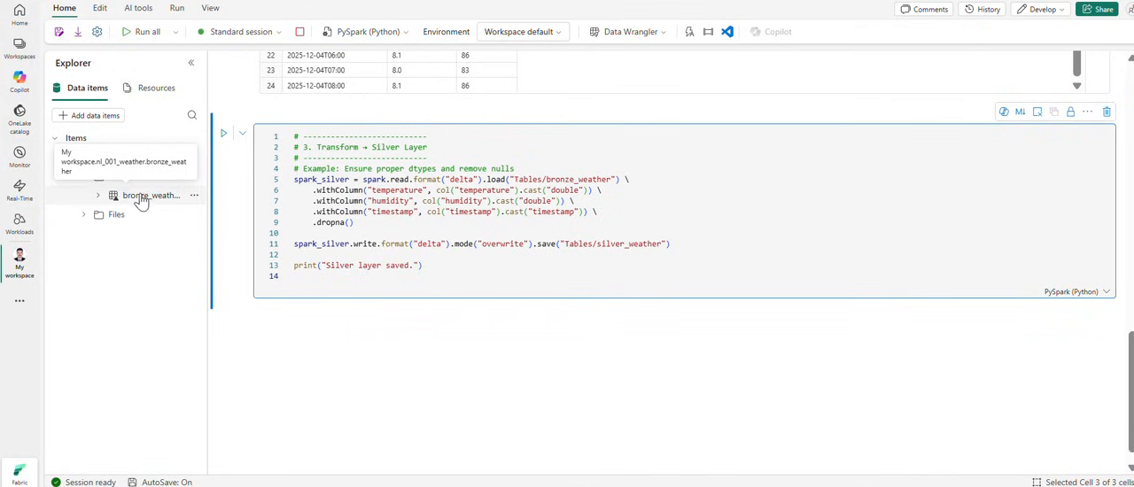
{"action": "left_click", "coordinate": [66, 156]}
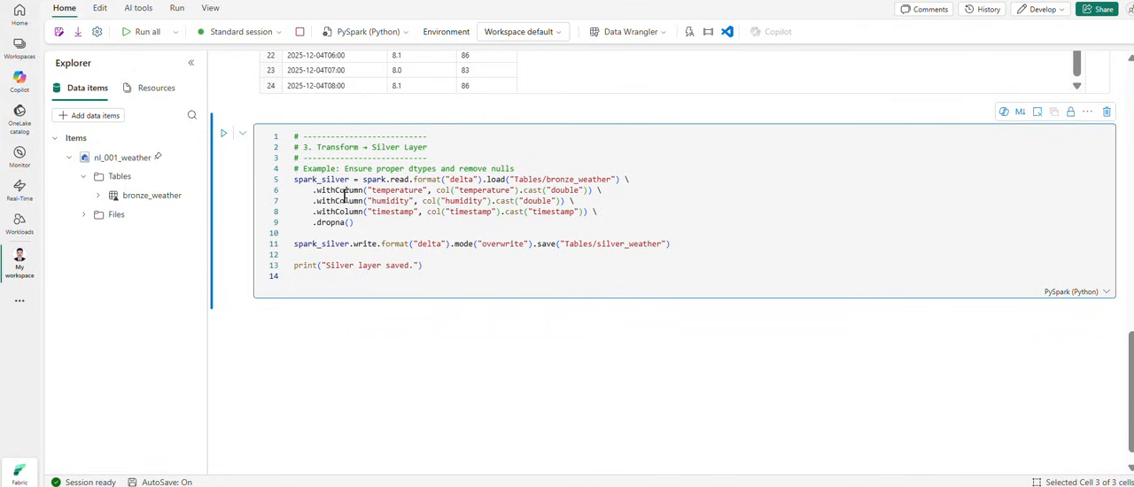
{"action": "double_click", "coordinate": [396, 192]}
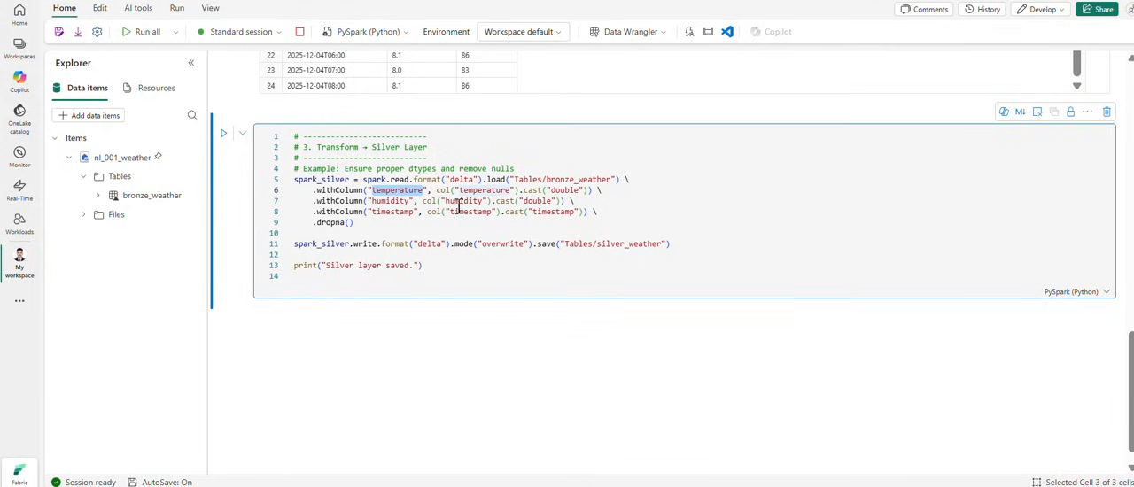
{"action": "double_click", "coordinate": [563, 191]}
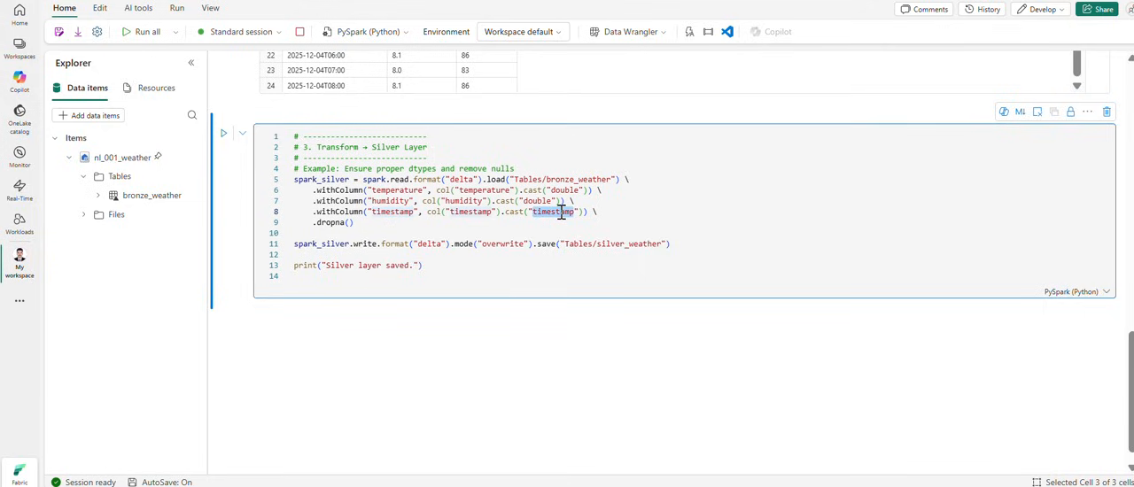
{"action": "left_click", "coordinate": [436, 265]}
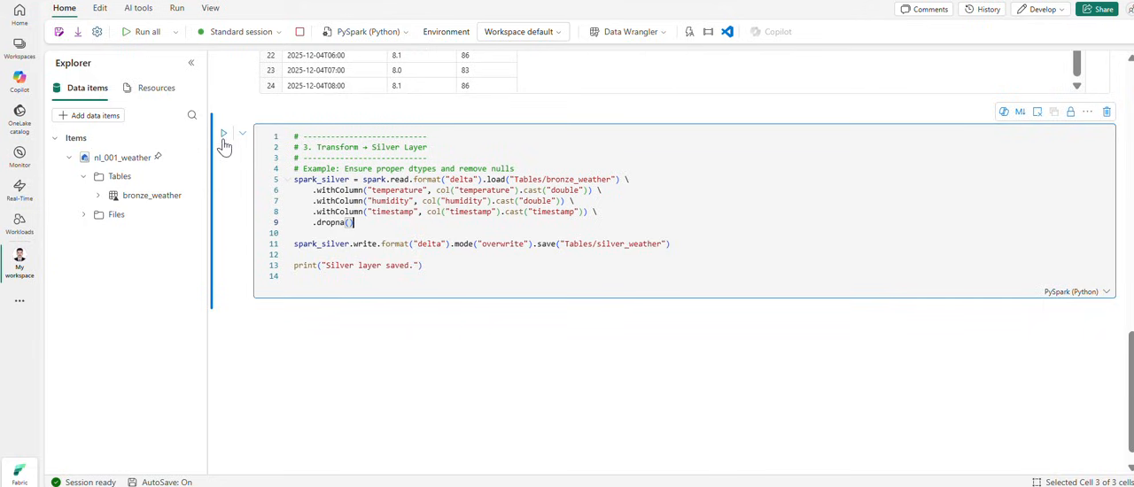
Step: Run the Silver Layer cell, then query silver_weather to preview its 24 rows
{"action": "left_click", "coordinate": [223, 133]}
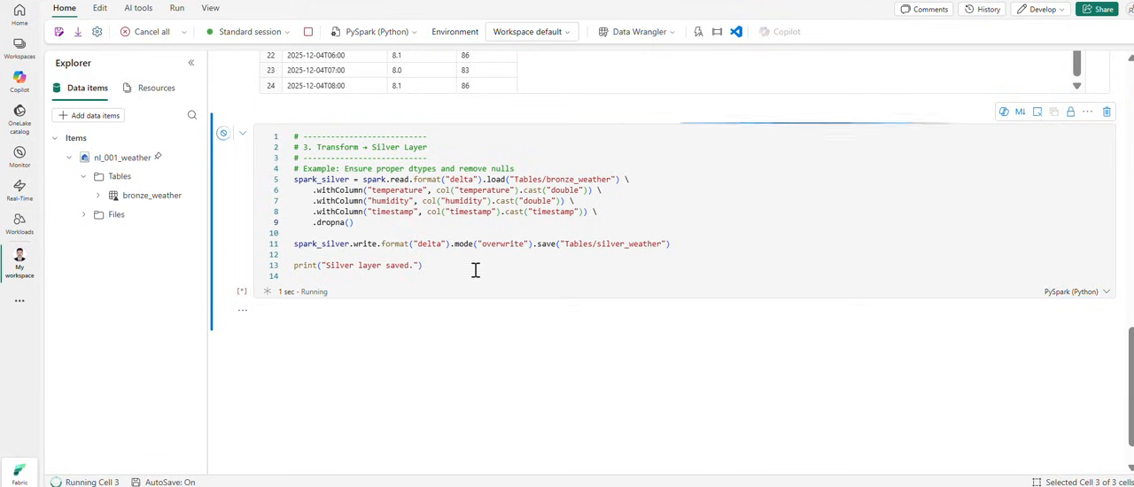
{"action": "double_click", "coordinate": [629, 245]}
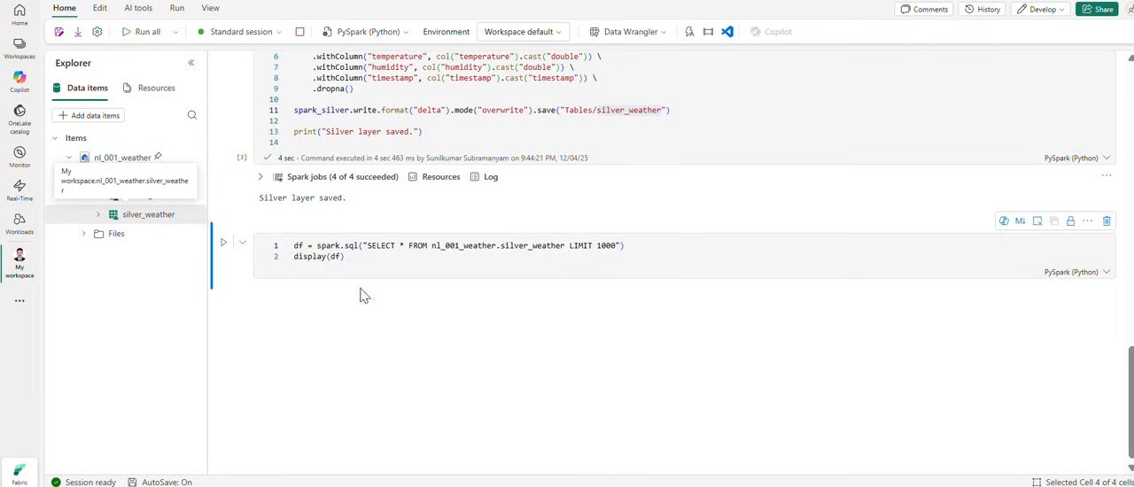
{"action": "left_click", "coordinate": [223, 241]}
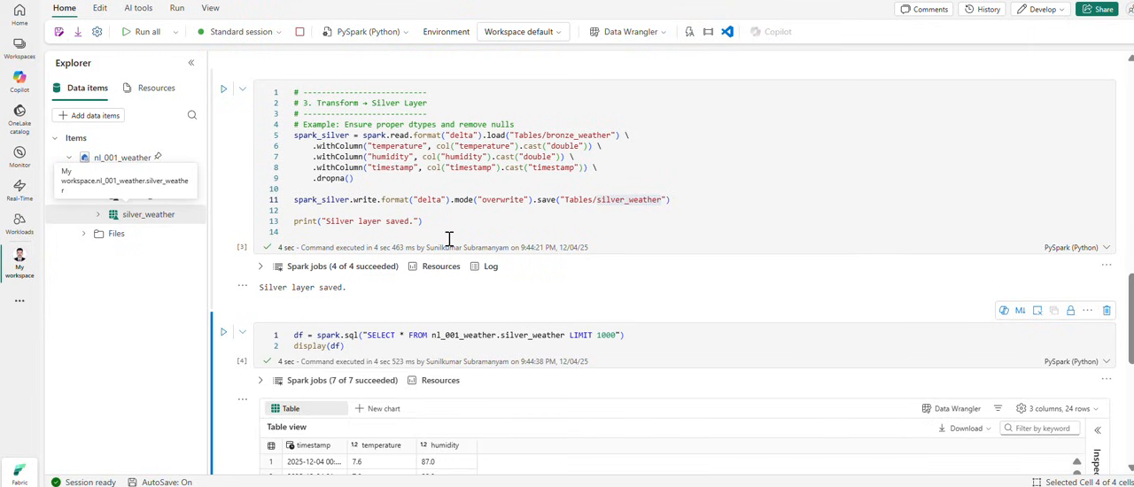
{"action": "scroll", "scroll_direction": "down", "scroll_amount": 3}
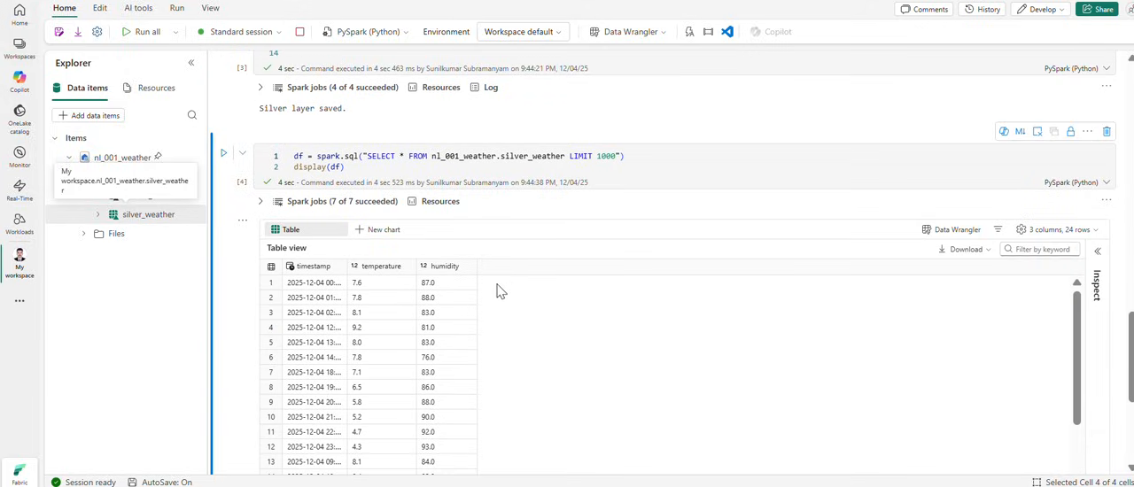
{"action": "mouse_move", "coordinate": [315, 266]}
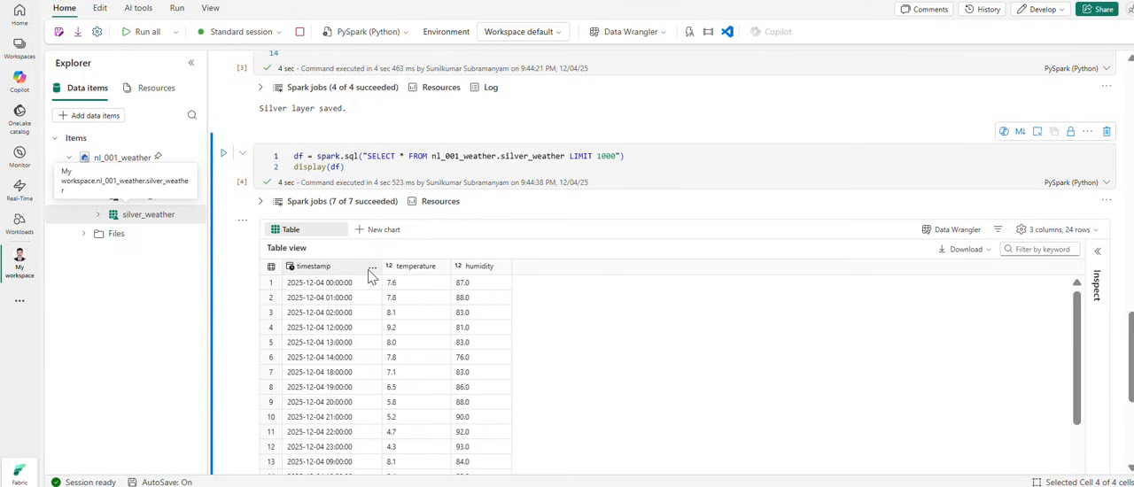
Step: Inspect the timestamp column's Resize setting and cancel without changing width
{"action": "left_click", "coordinate": [372, 266]}
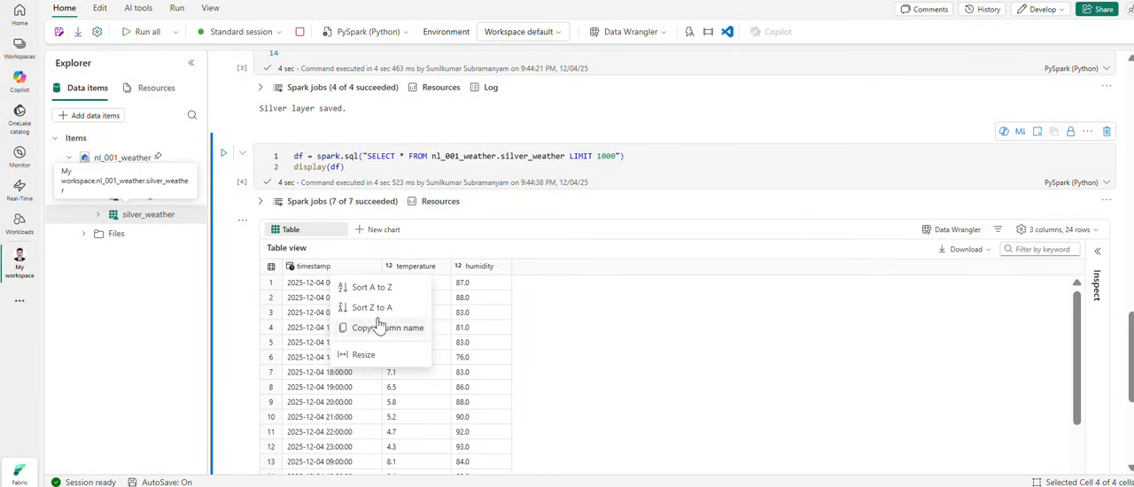
{"action": "mouse_move", "coordinate": [363, 354]}
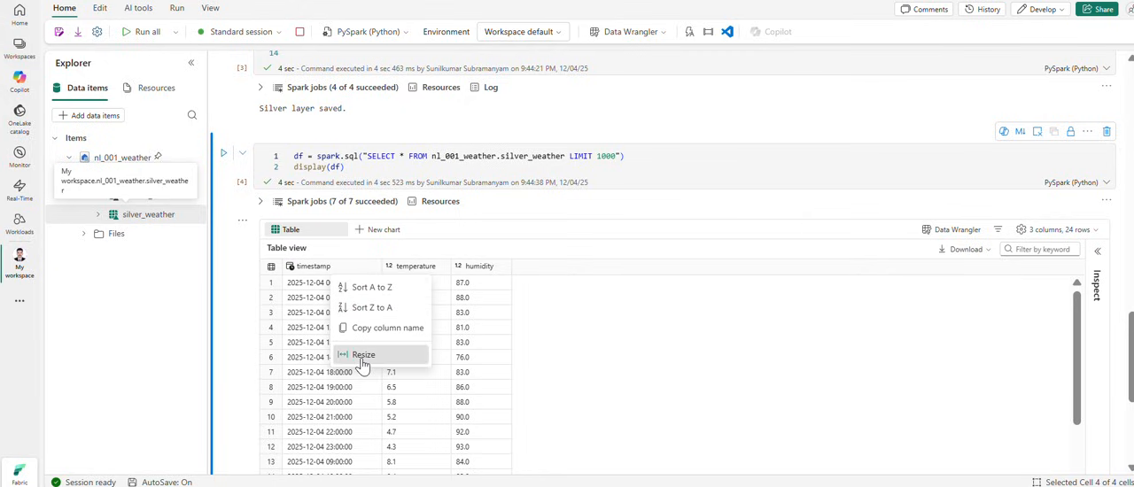
{"action": "left_click", "coordinate": [363, 354]}
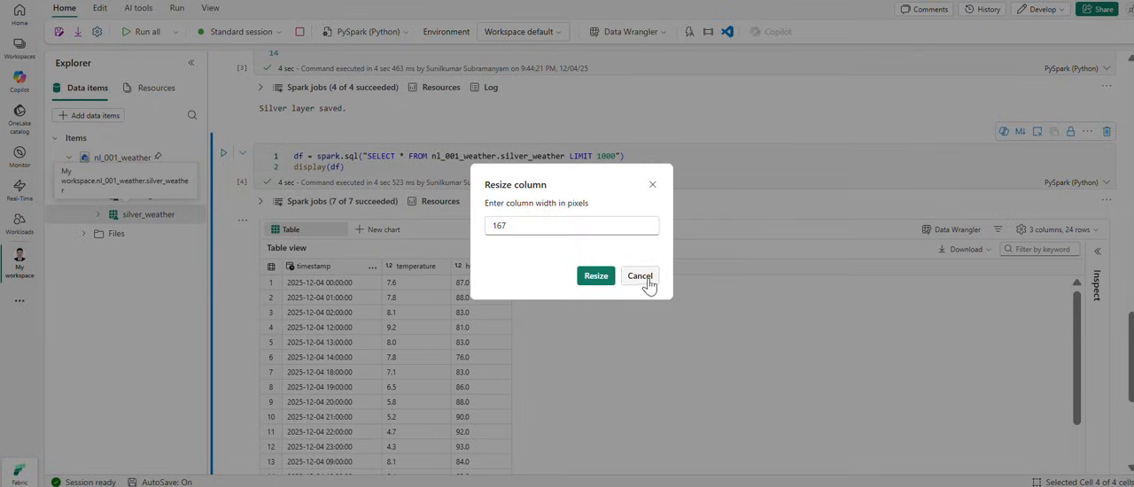
{"action": "left_click", "coordinate": [639, 276]}
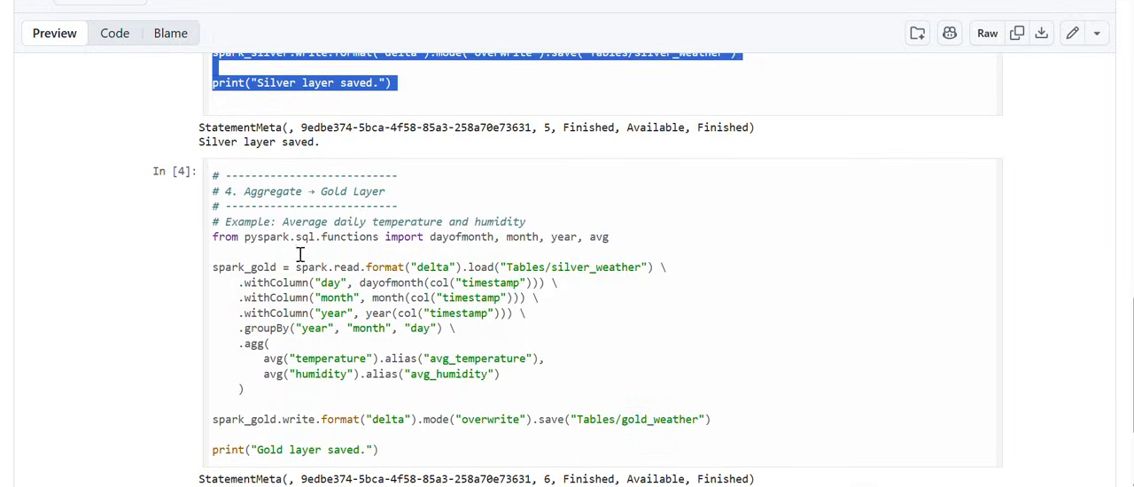
Step: Scroll the GitHub notebook preview to the Aggregate - Gold Layer cell
{"action": "scroll", "scroll_direction": "down", "scroll_amount": 3}
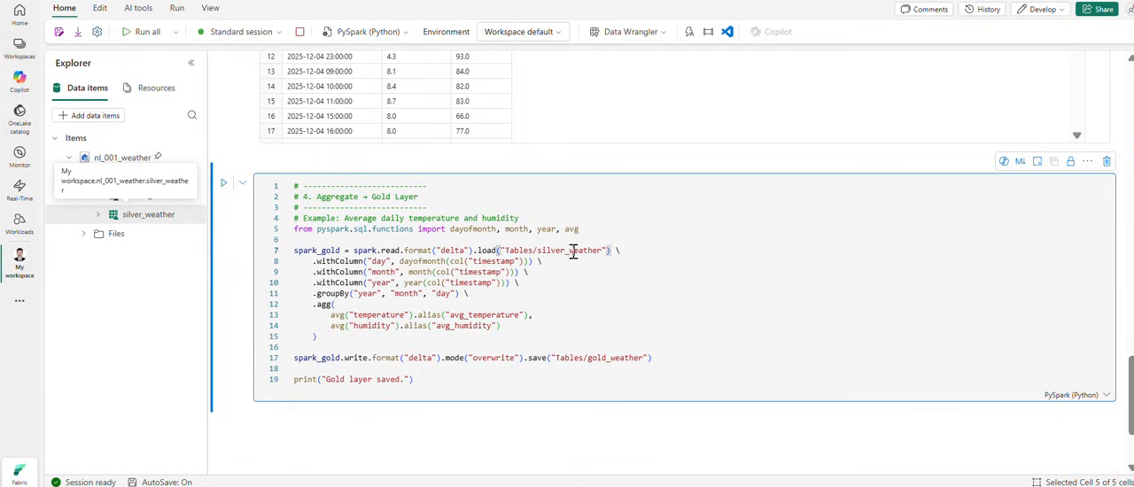
Step: Review the gold-layer cell aggregating silver_weather by day into average temperature and humidity
{"action": "double_click", "coordinate": [567, 250]}
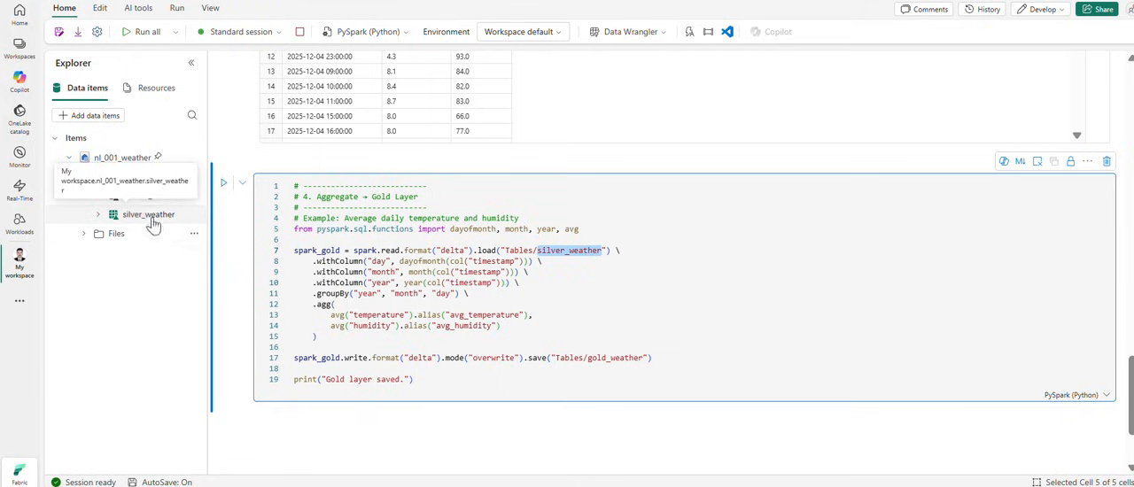
{"action": "mouse_move", "coordinate": [158, 219]}
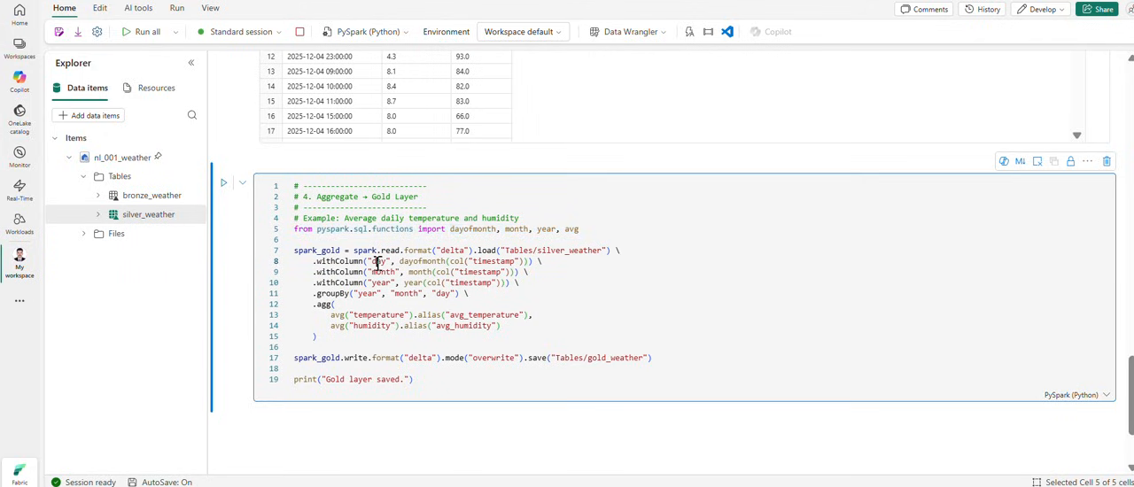
{"action": "double_click", "coordinate": [379, 283]}
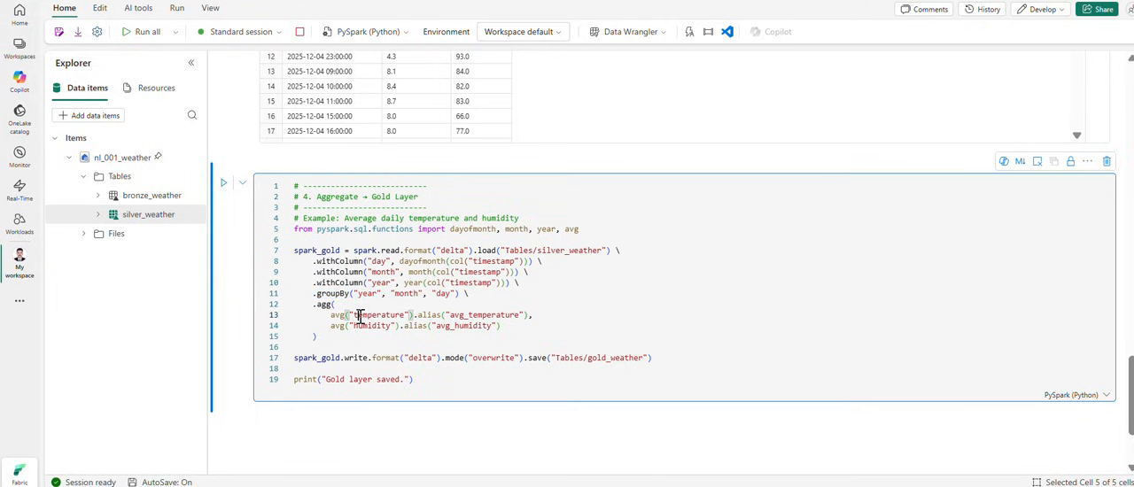
{"action": "double_click", "coordinate": [486, 315]}
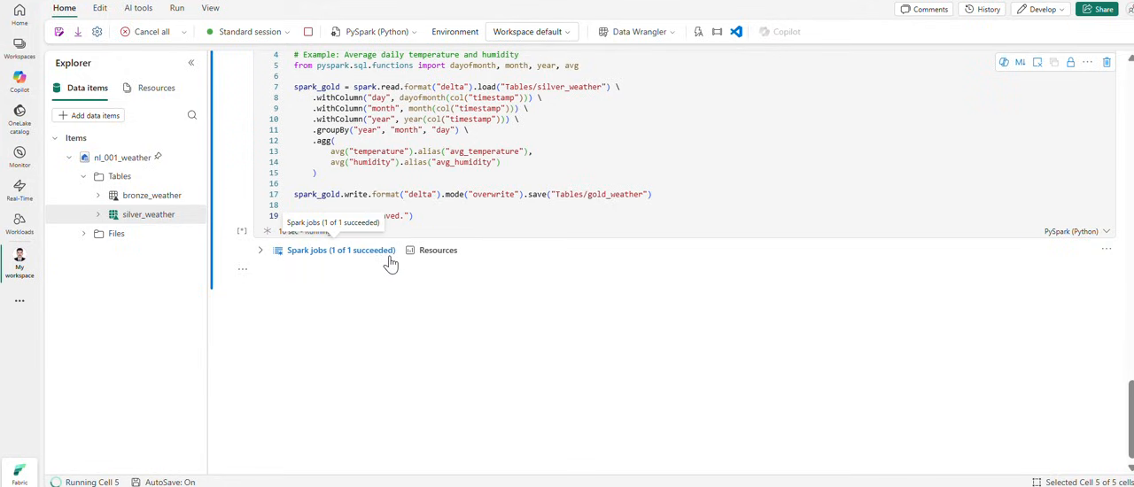
Step: Run the SELECT * FROM nl_001_weather.gold_weather LIMIT 1000 cell to preview the single 2025-12-04 row
{"action": "right_click", "coordinate": [124, 156]}
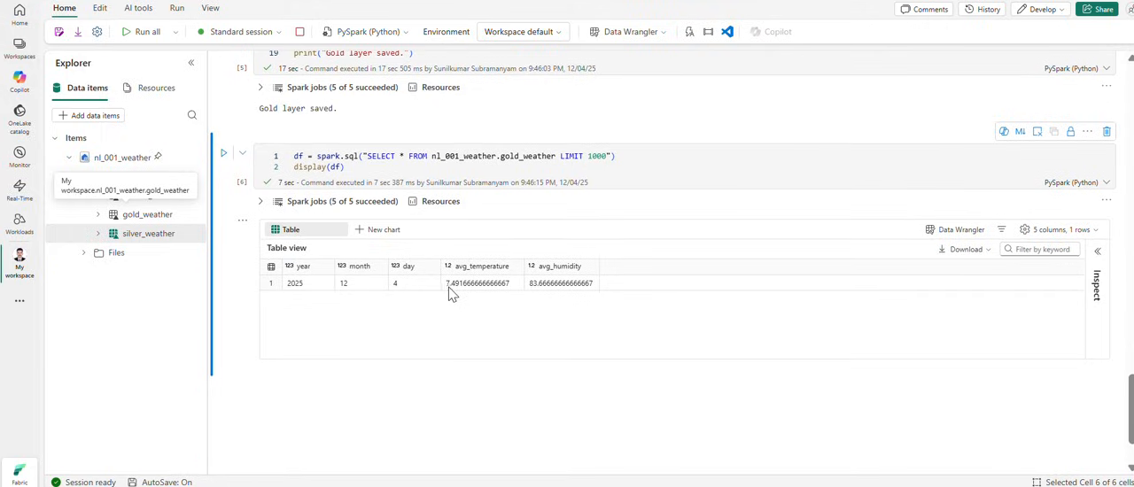
{"action": "mouse_move", "coordinate": [485, 294]}
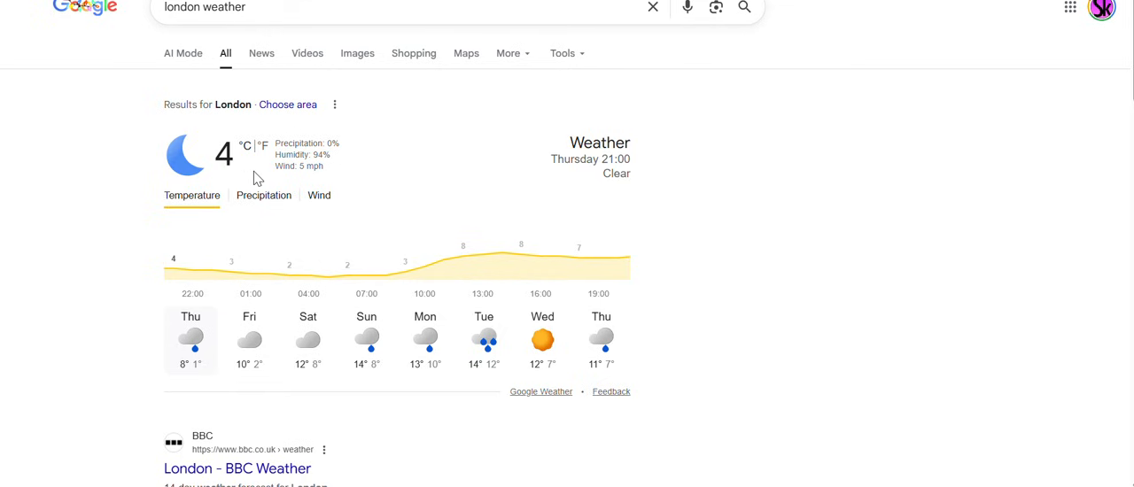
{"action": "mouse_move", "coordinate": [606, 158]}
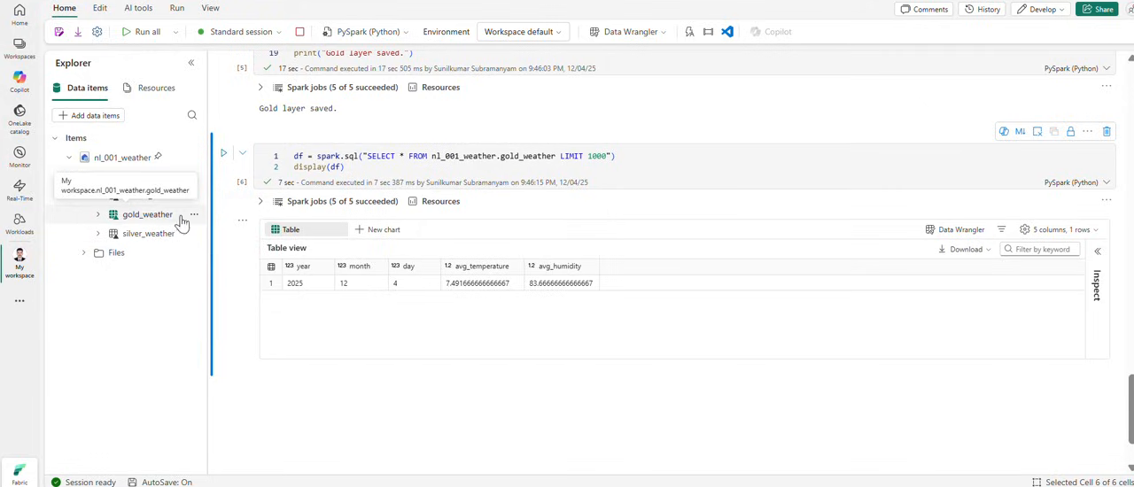
{"action": "left_click", "coordinate": [195, 214]}
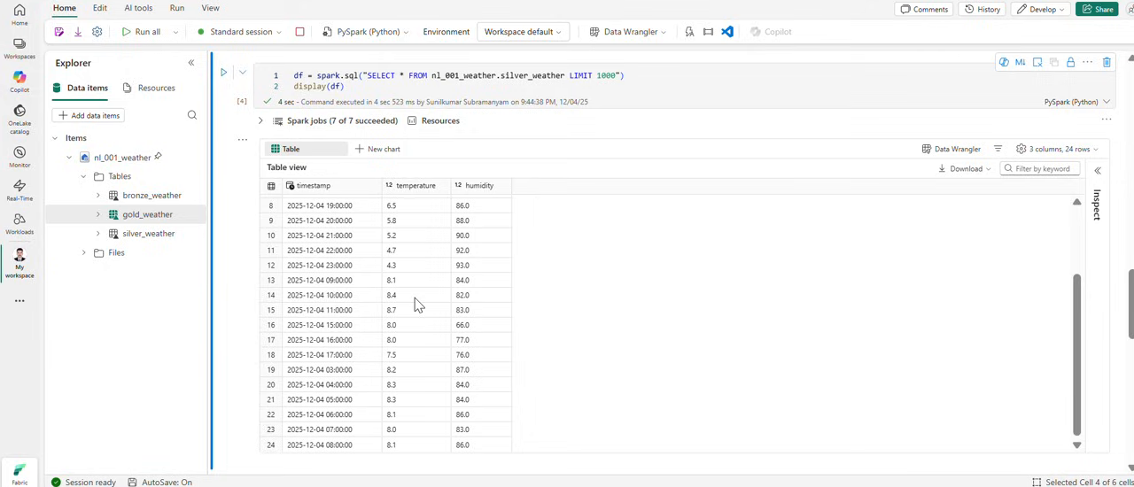
{"action": "mouse_move", "coordinate": [379, 220]}
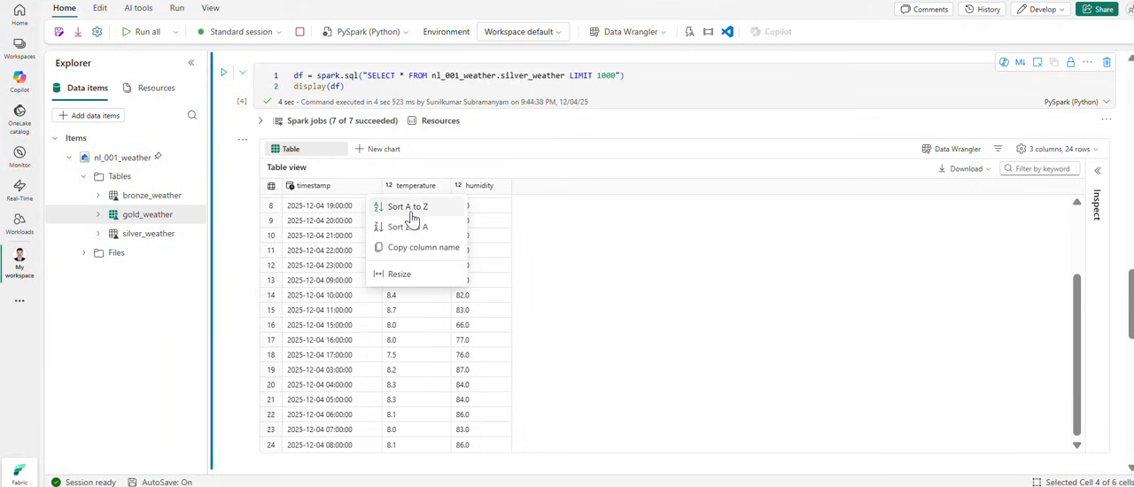
{"action": "mouse_move", "coordinate": [414, 206]}
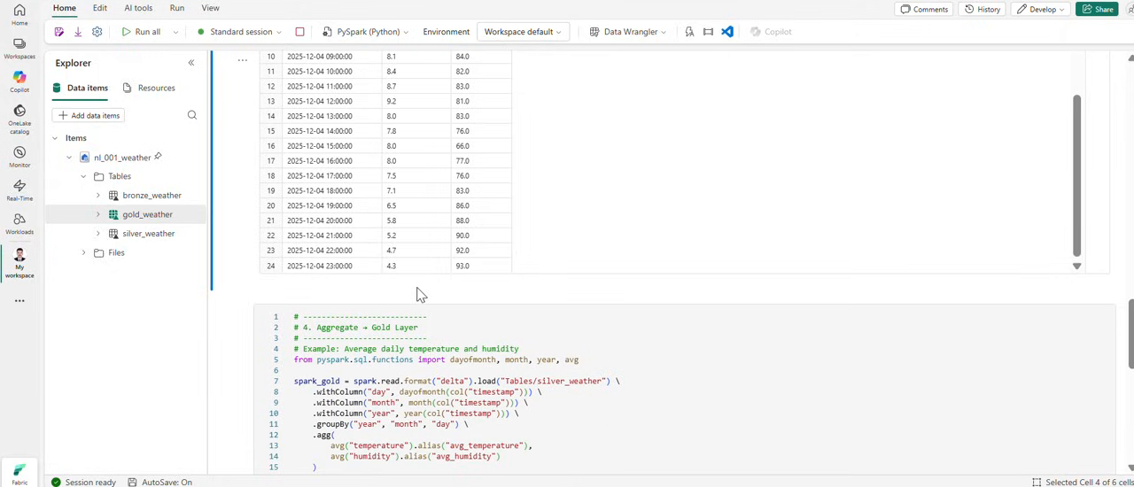
{"action": "mouse_move", "coordinate": [397, 276]}
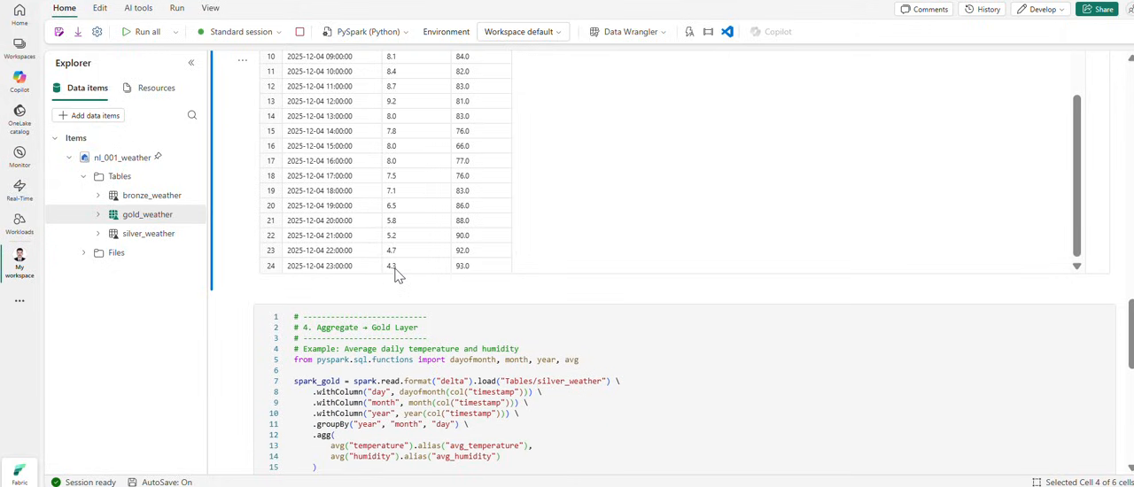